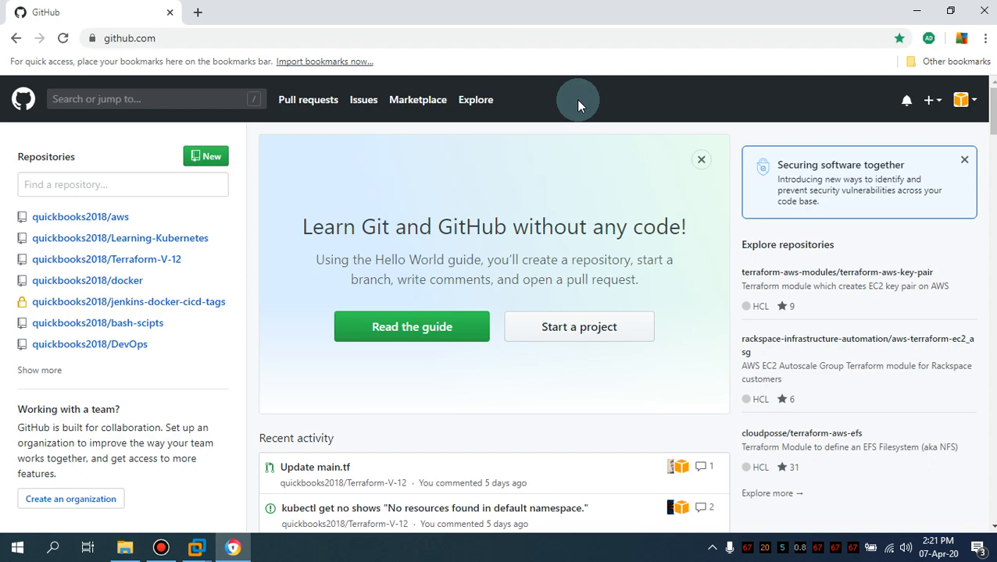
mouse_move(482, 33)
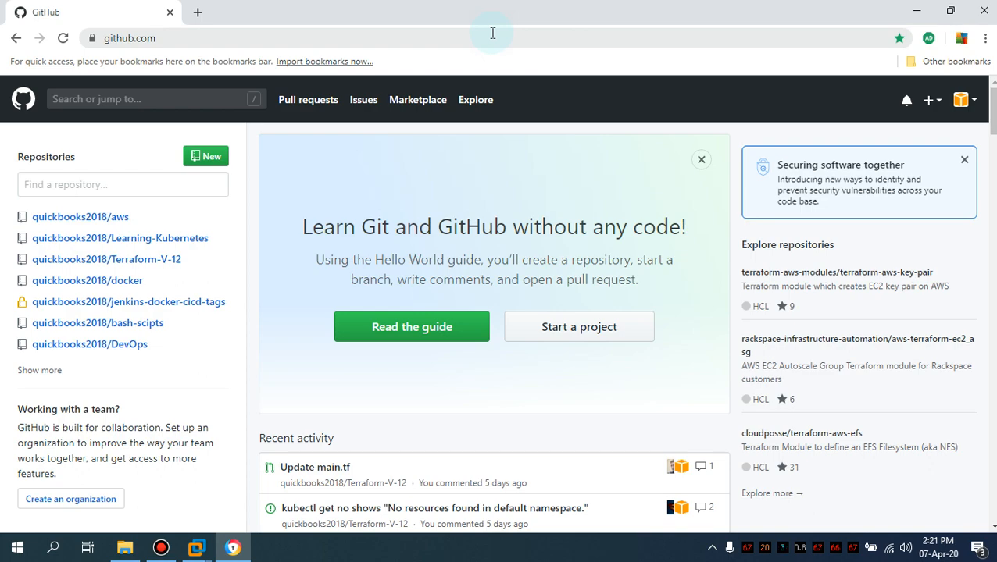
mouse_move(360, 217)
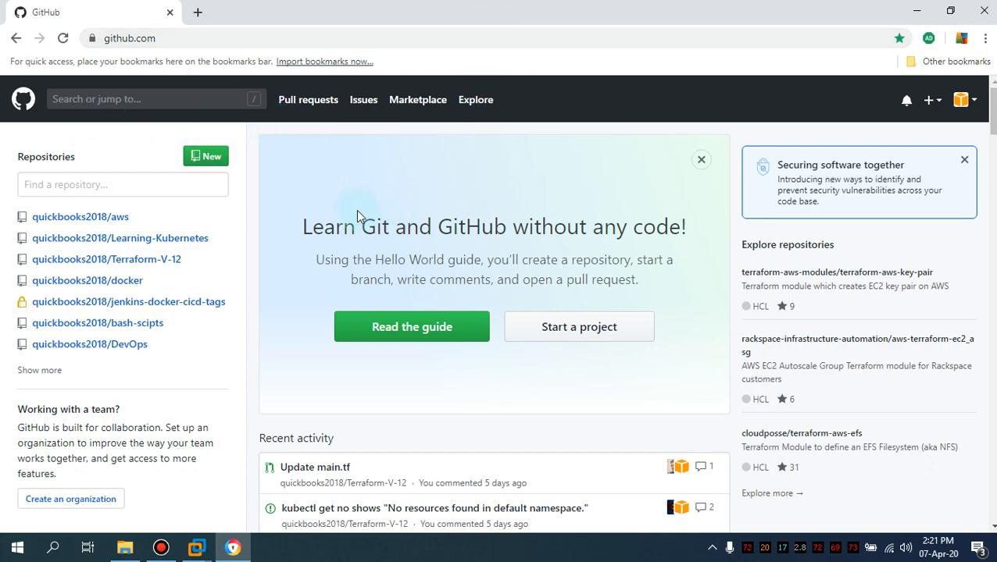
mouse_move(296, 243)
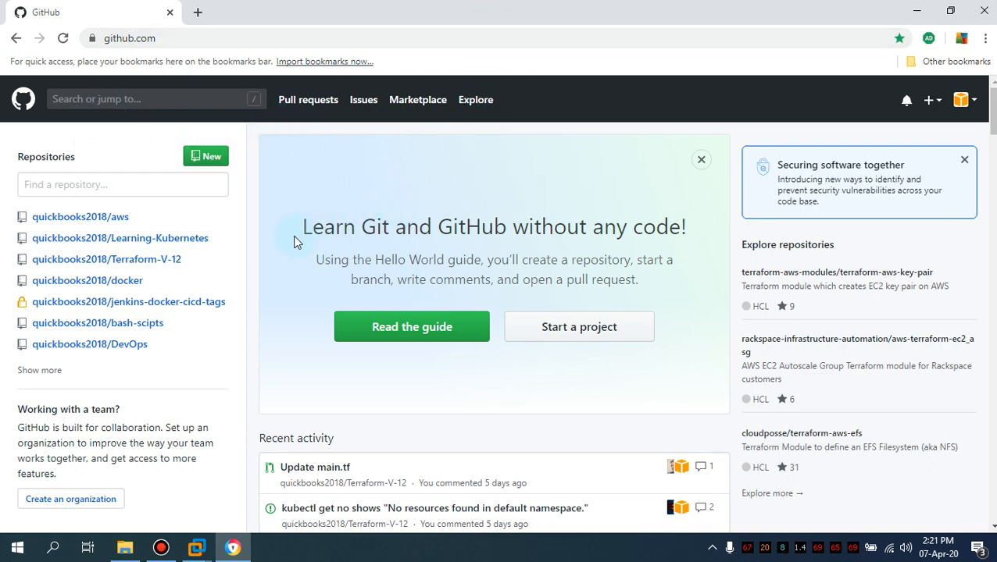
mouse_move(320, 227)
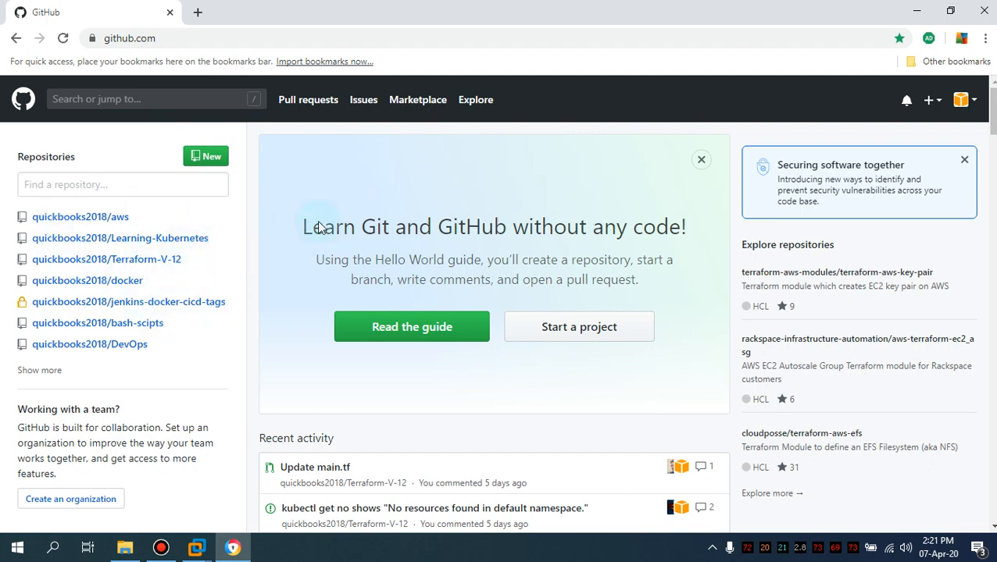
mouse_move(156, 274)
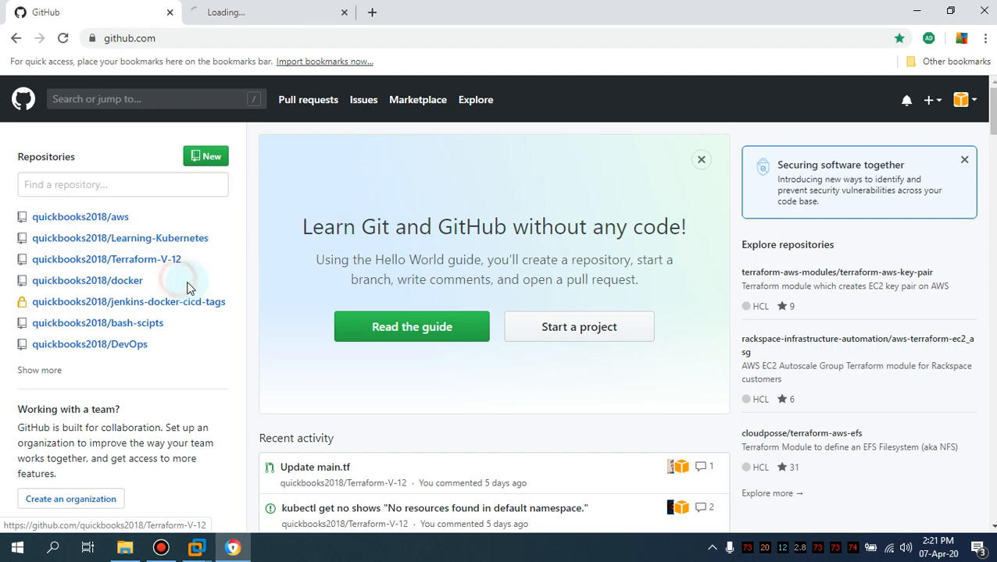
Open the terraform.v12 folder in a new tab and scroll through its aws, eks and vpc subfolders.
click(106, 258)
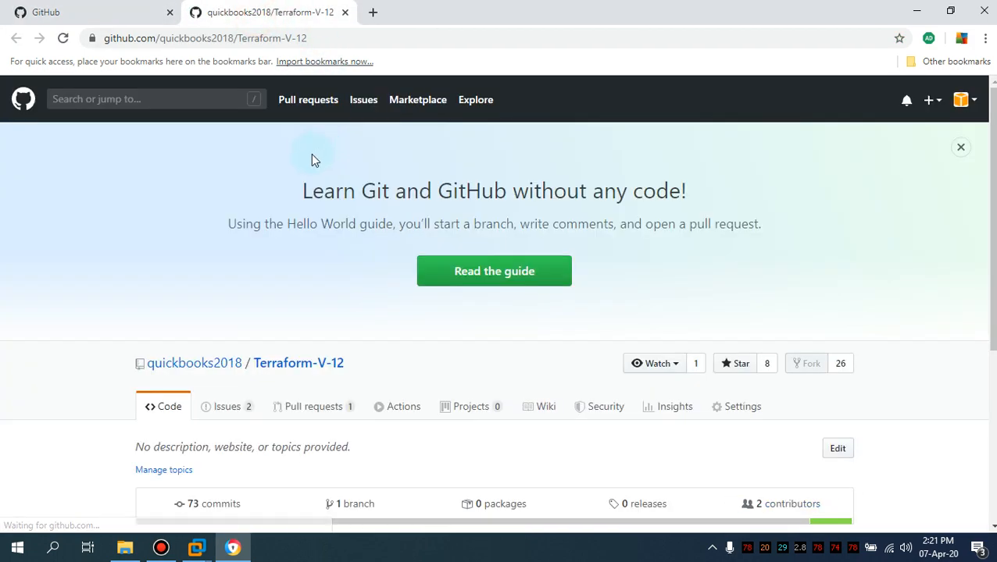
scroll(down, 3)
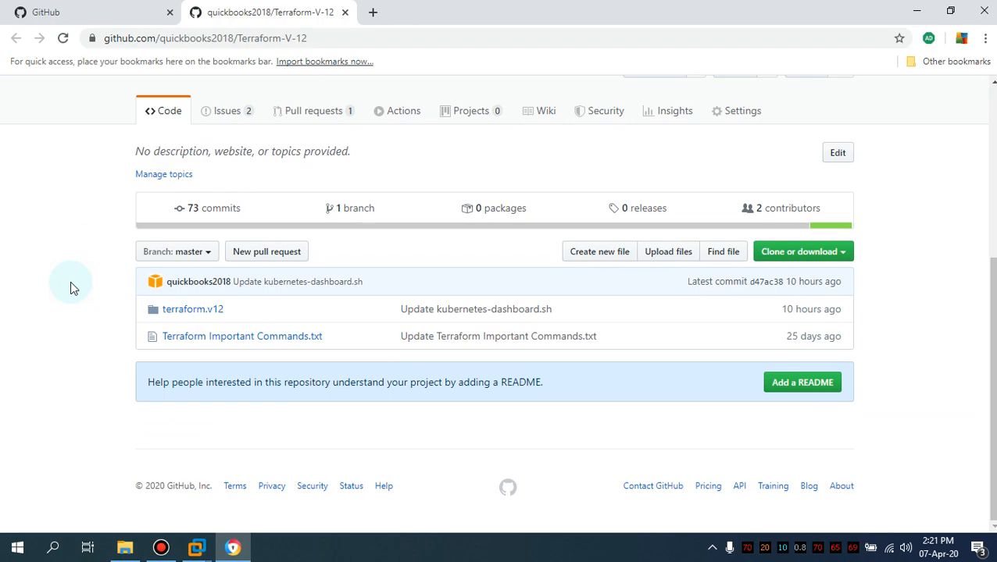
mouse_move(111, 298)
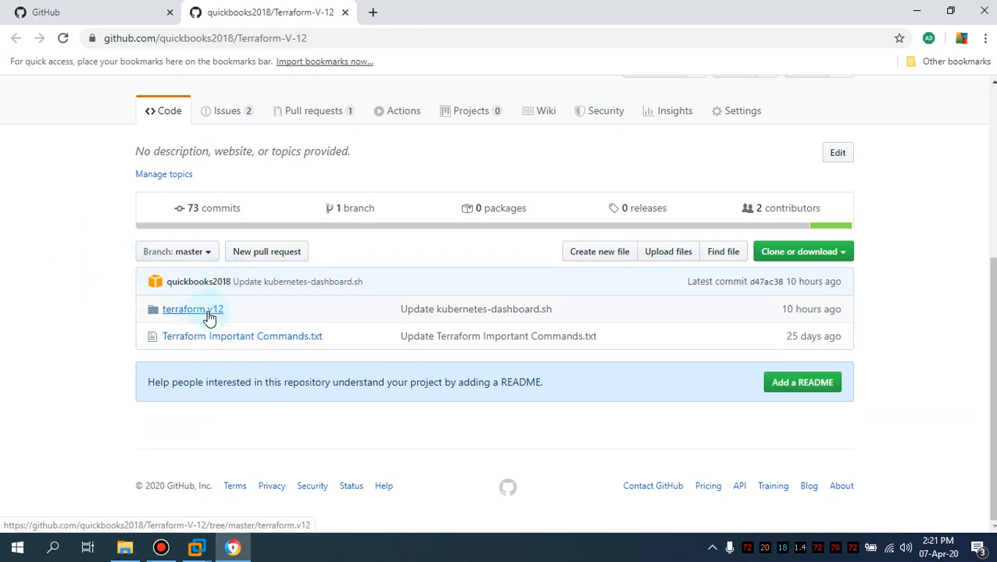
click(192, 309)
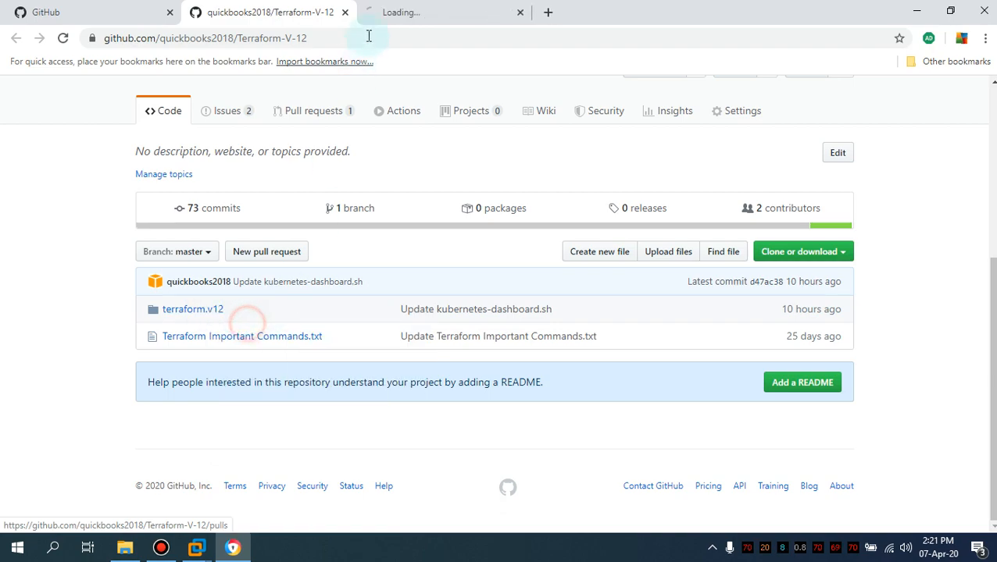
click(192, 308)
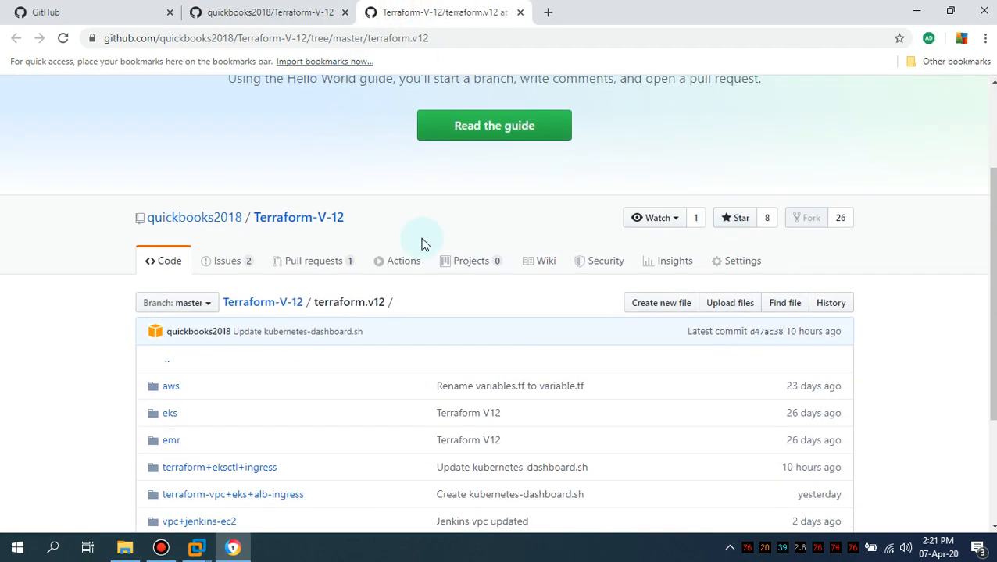
scroll(down, 3)
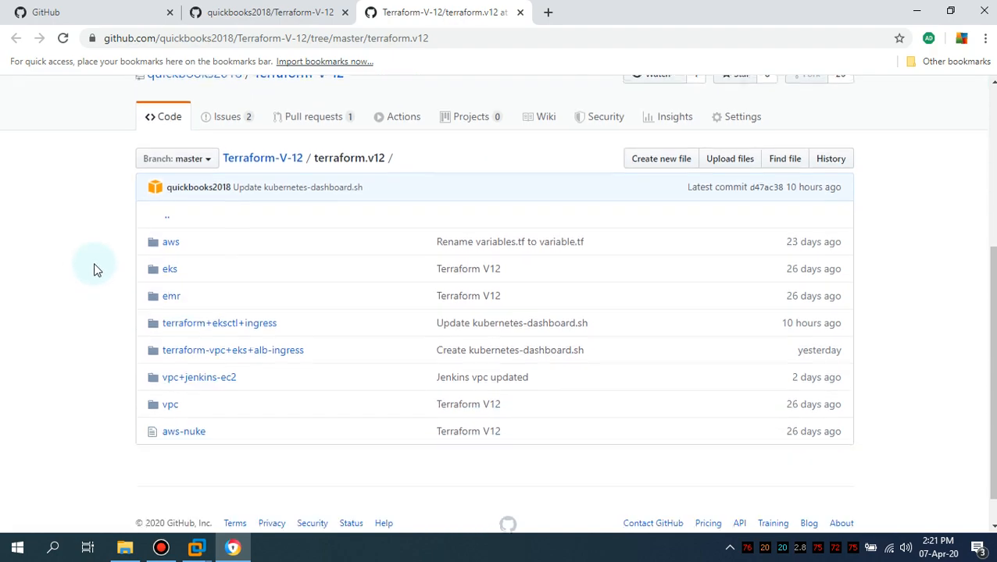
scroll(down, 3)
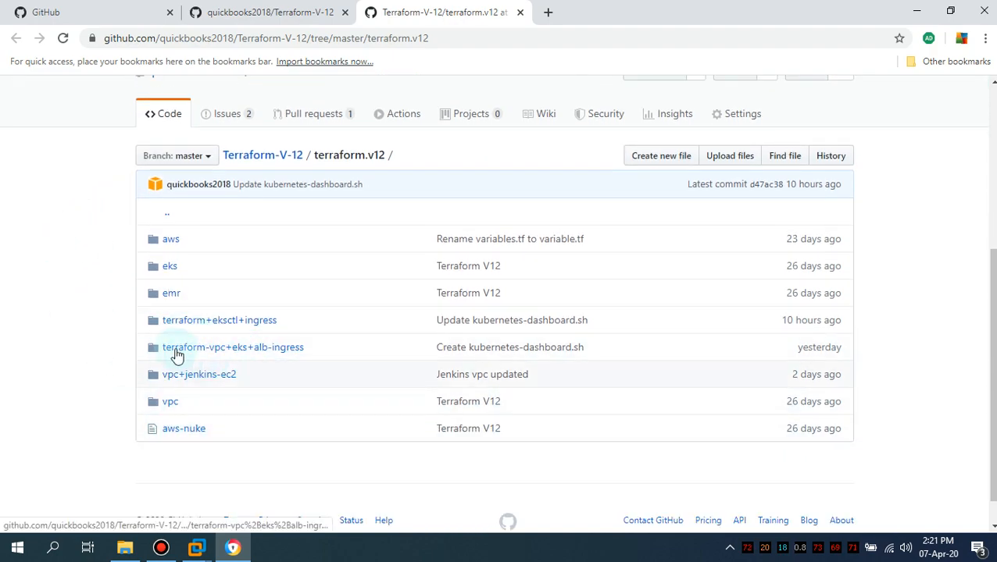
mouse_move(256, 365)
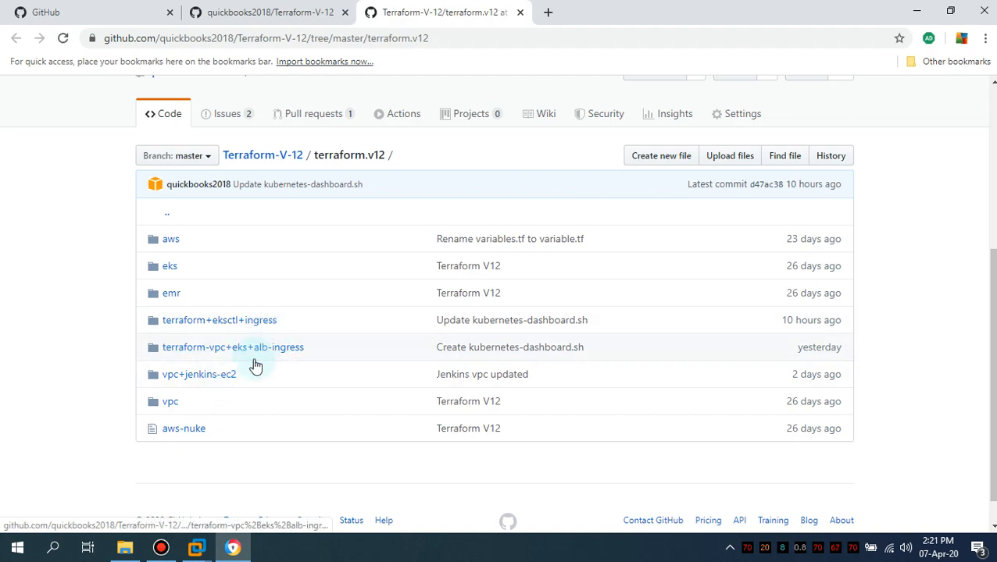
mouse_move(251, 359)
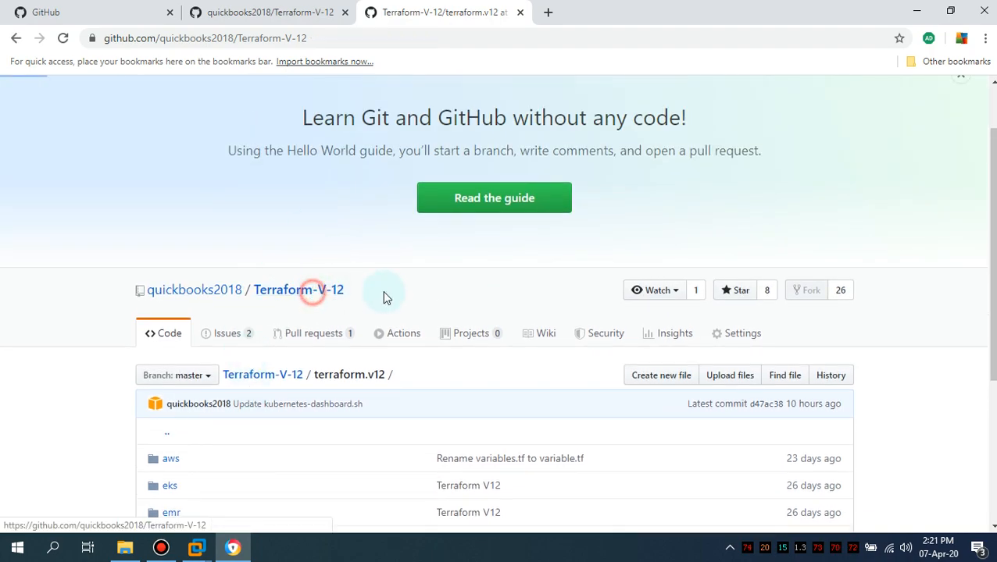
Download Terraform-V-12 from its root page as a ZIP and view the browser's downloads page.
click(299, 290)
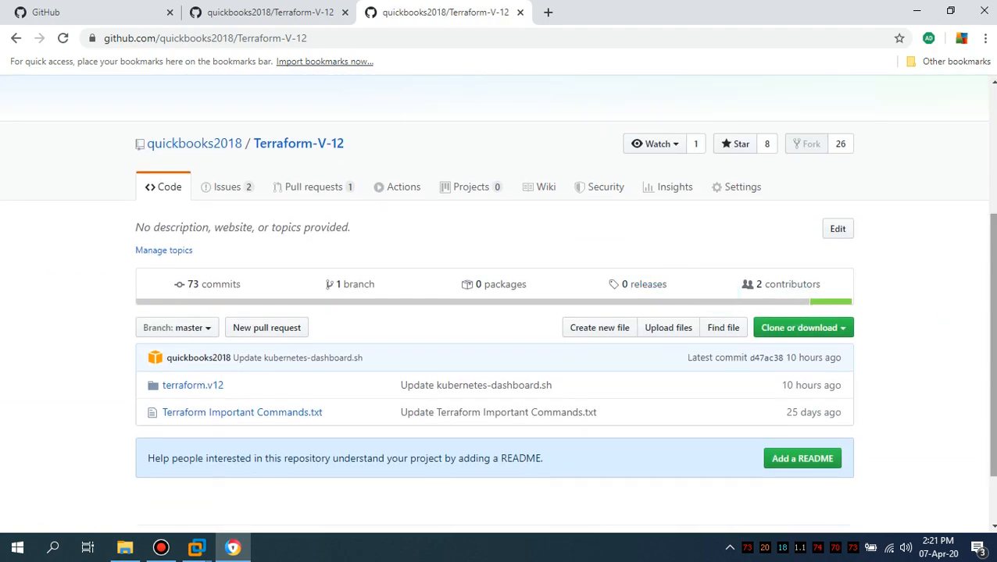
click(802, 327)
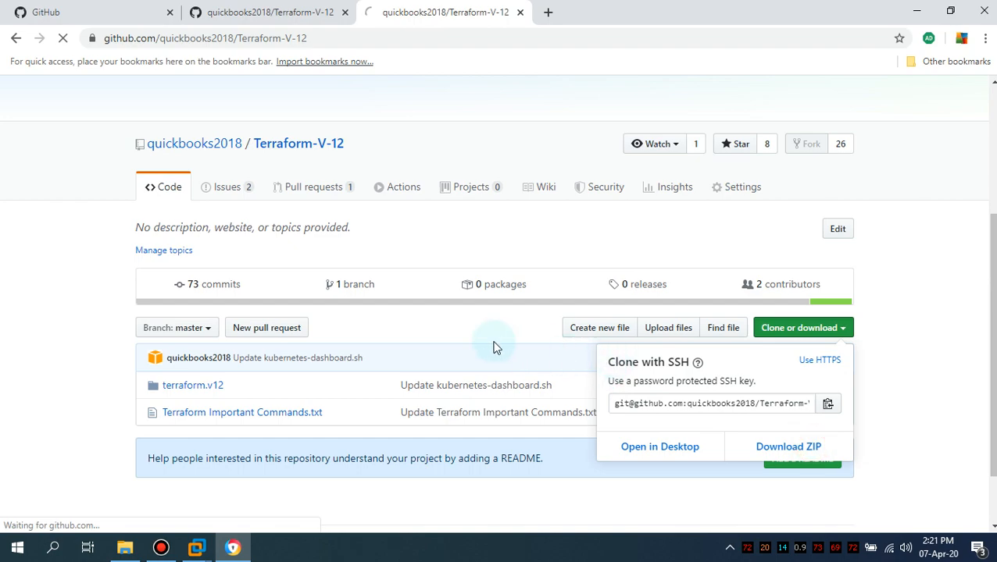
click(787, 447)
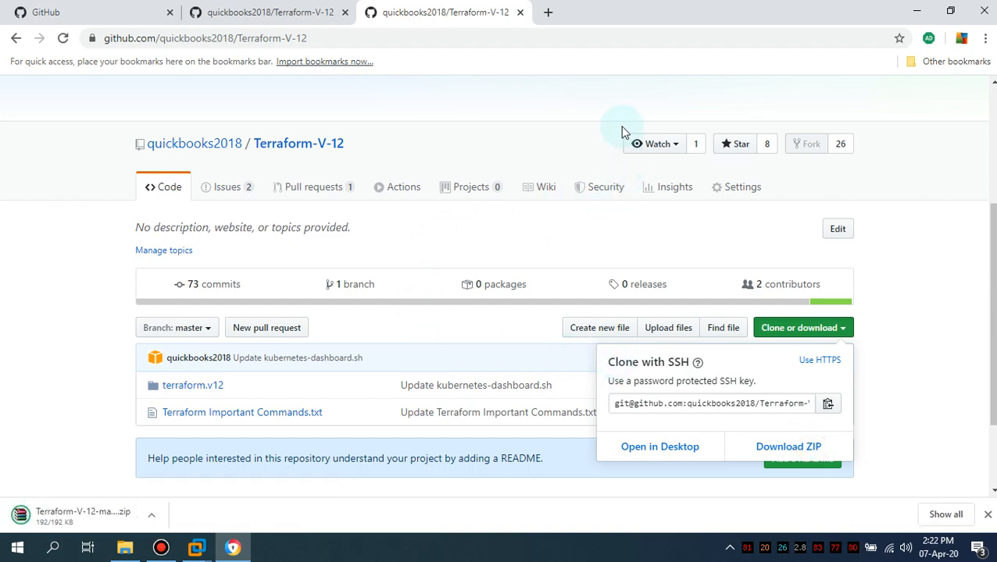
mouse_move(615, 64)
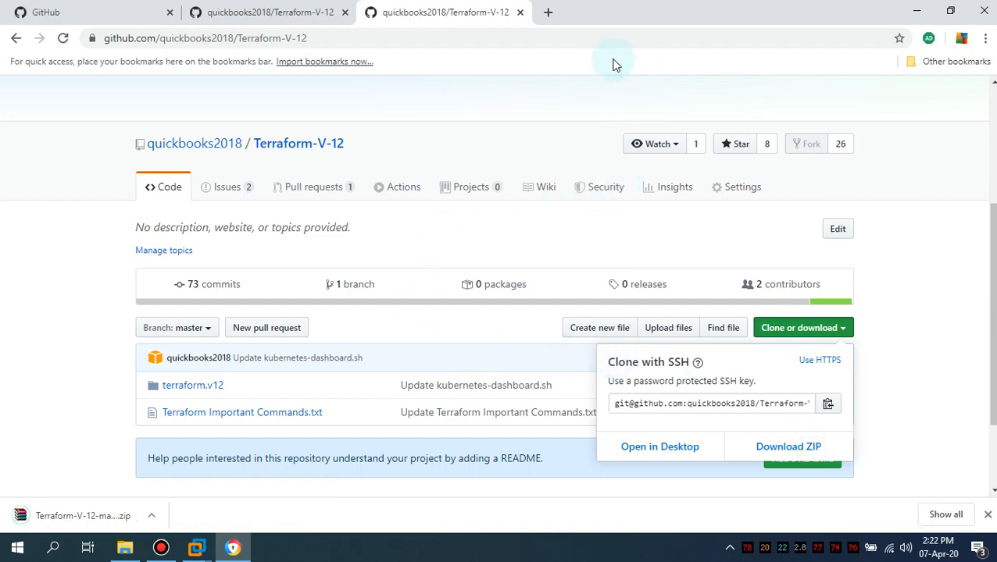
mouse_move(629, 225)
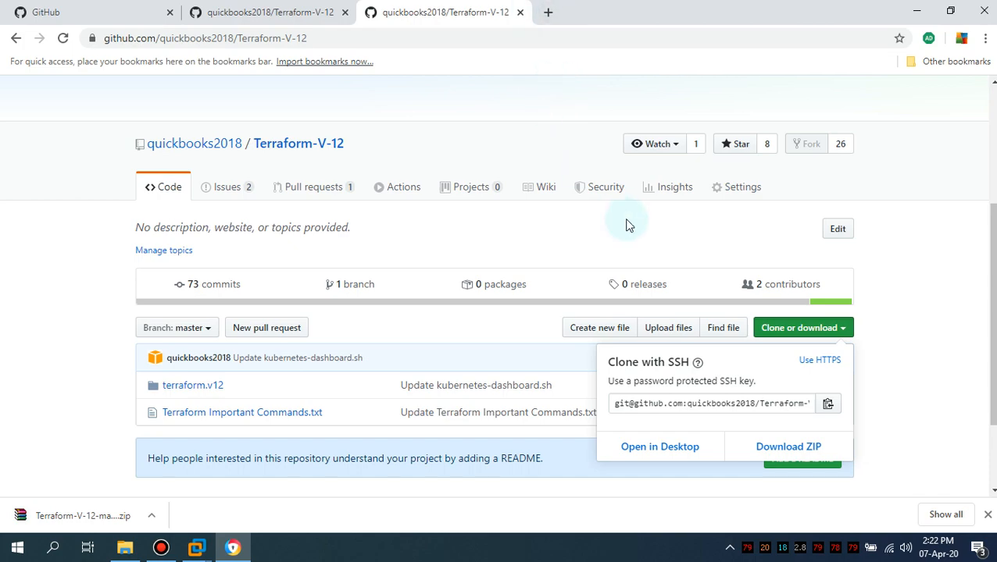
click(986, 38)
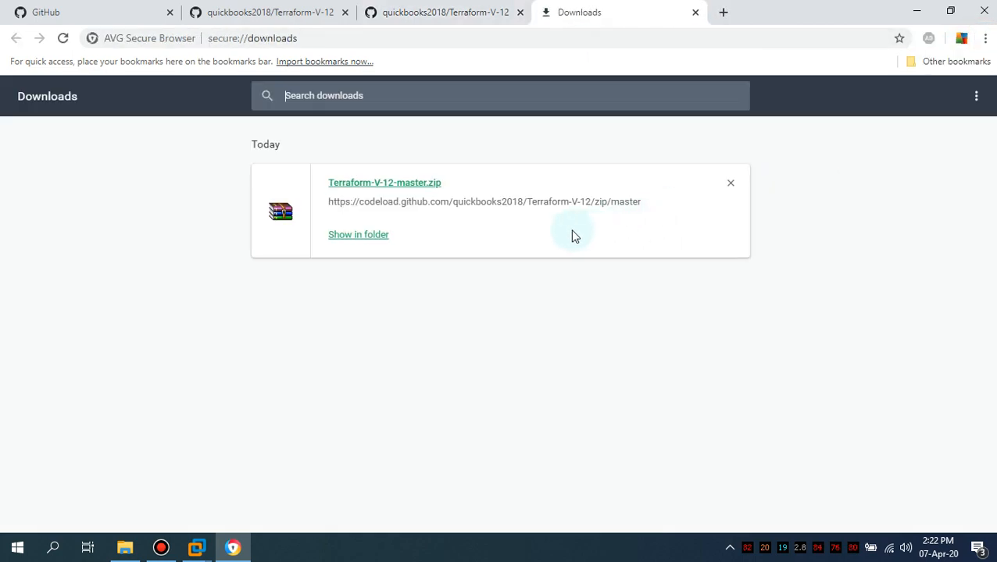
Reveal Terraform-V-12-master.zip in Downloads and move it onto the Desktop.
click(358, 234)
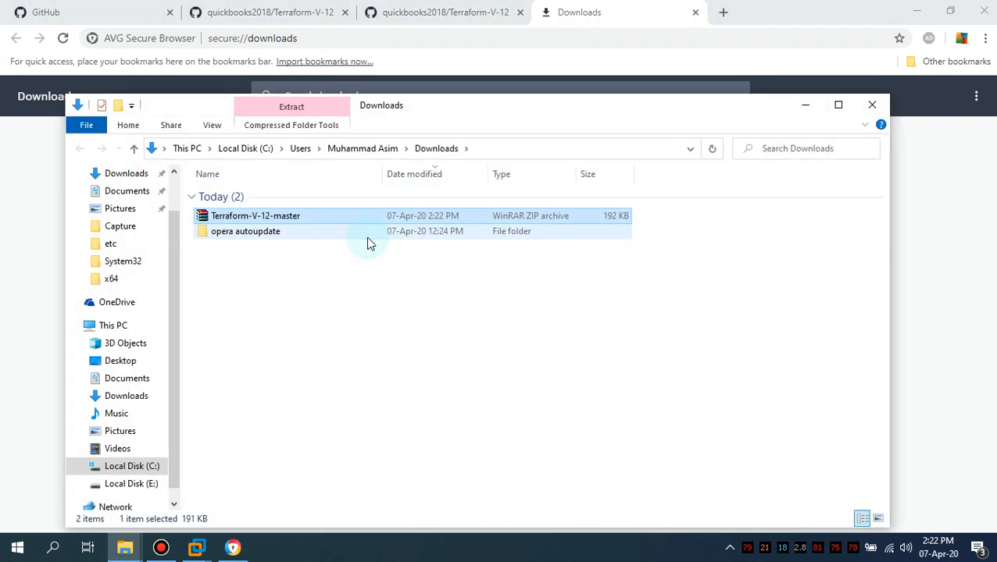
right_click(255, 216)
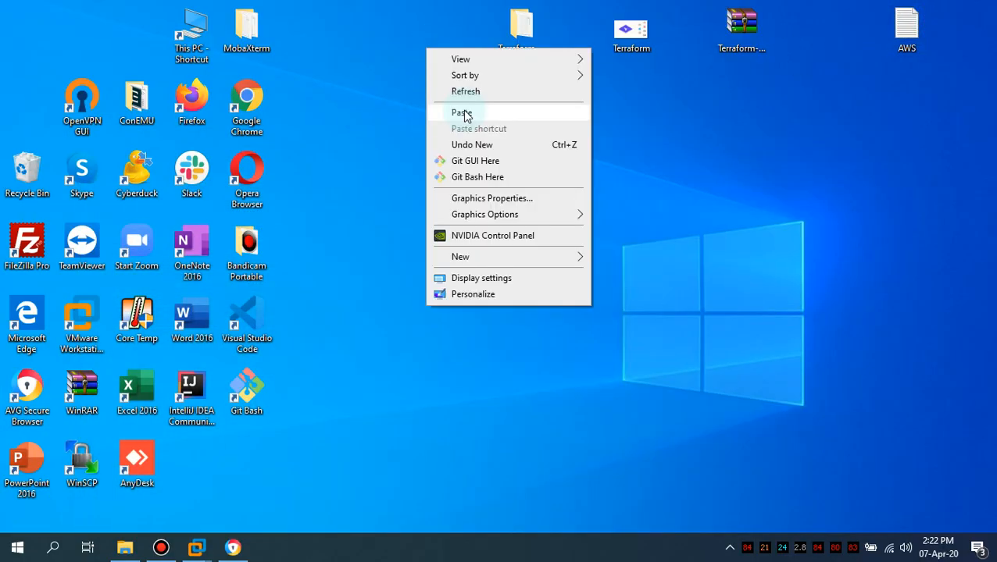
click(460, 112)
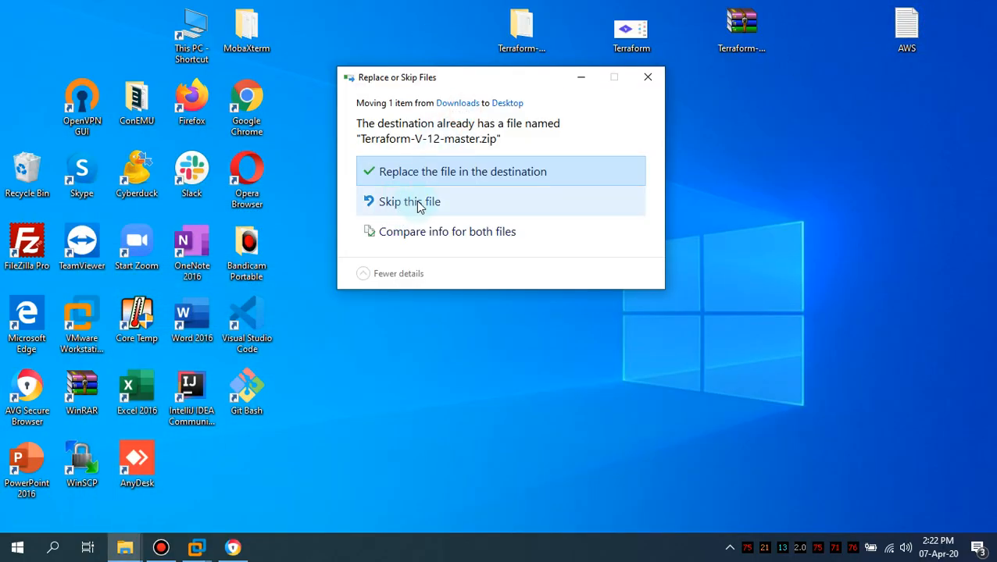
mouse_move(635, 156)
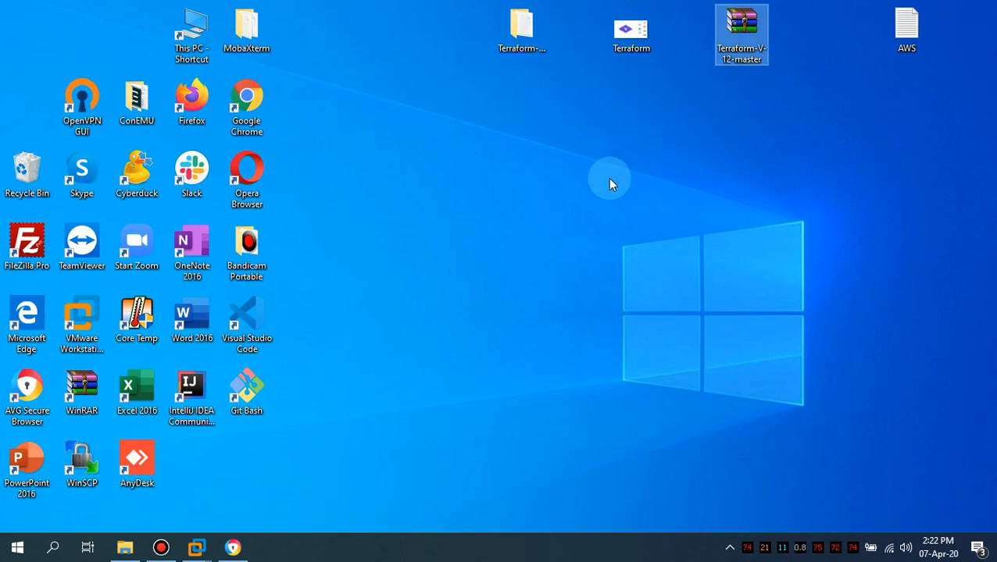
mouse_move(385, 175)
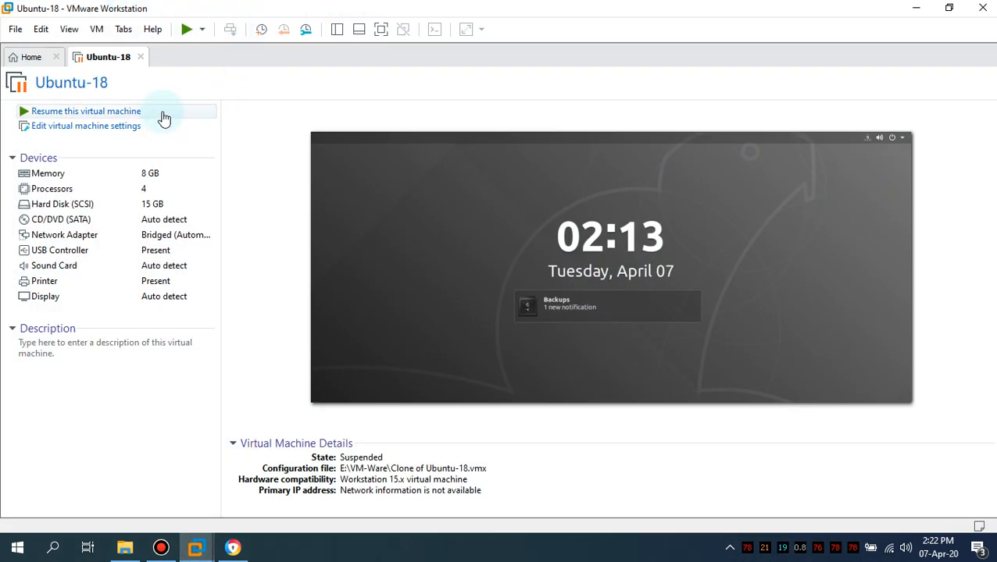
mouse_move(266, 6)
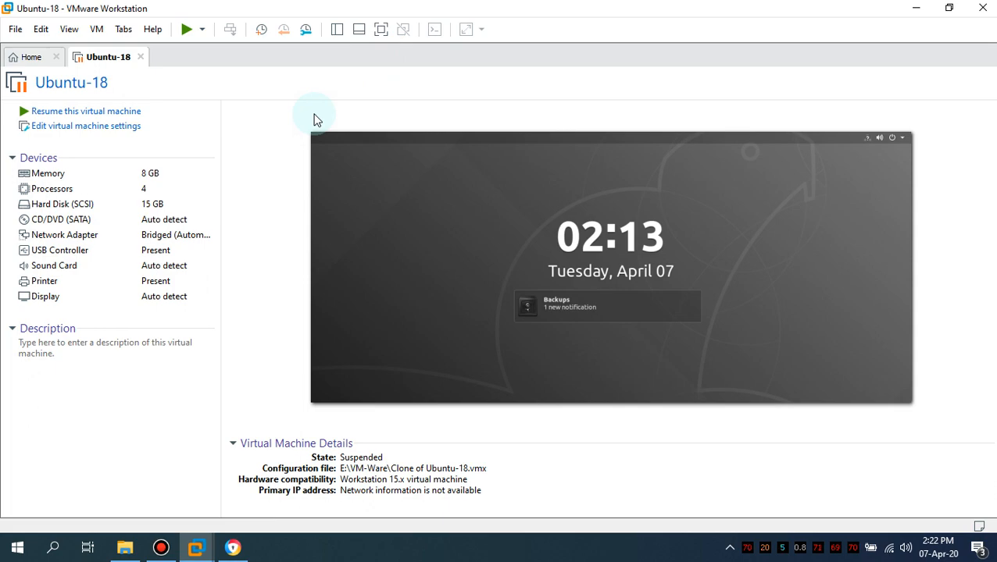
mouse_move(298, 115)
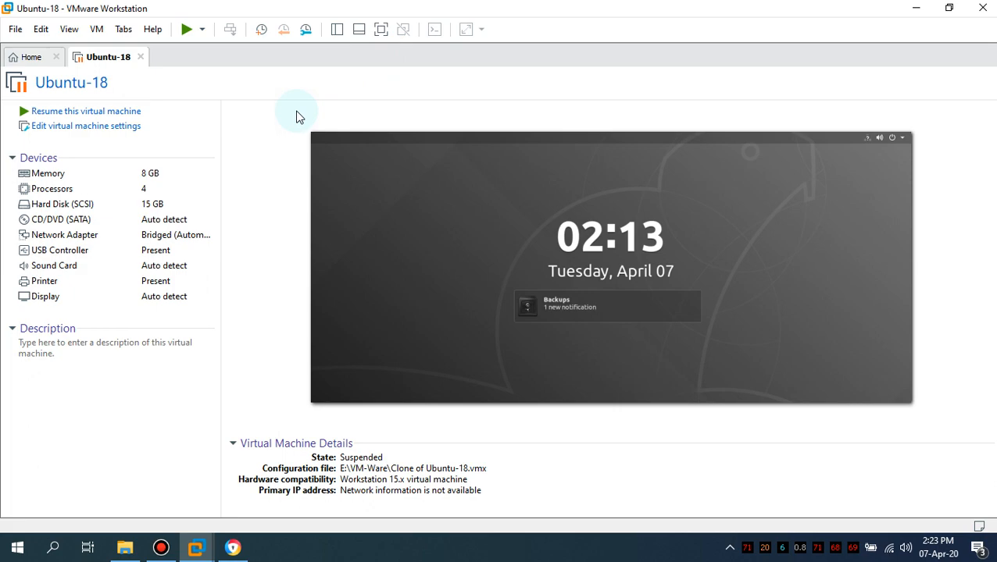
mouse_move(141, 29)
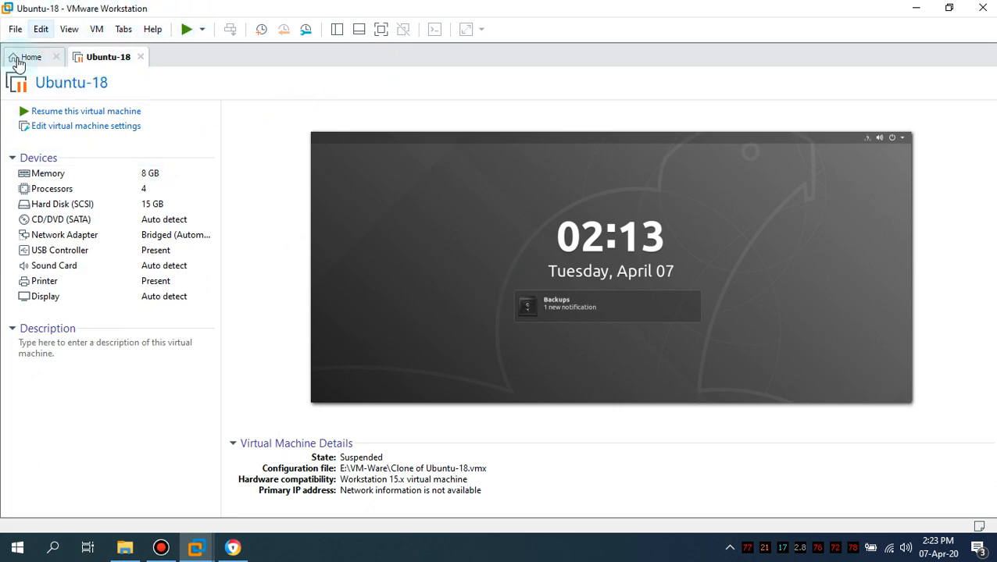
mouse_move(123, 7)
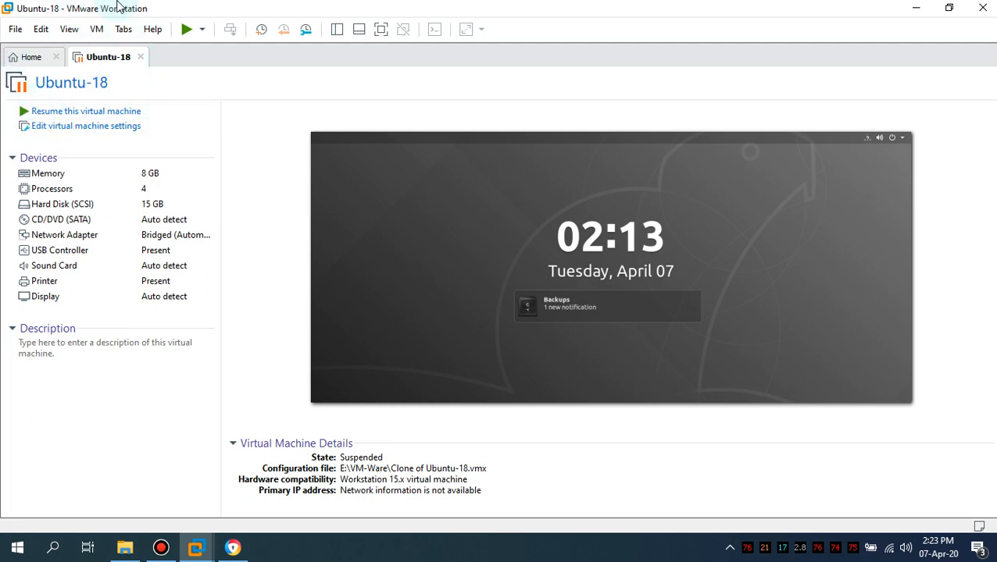
mouse_move(338, 160)
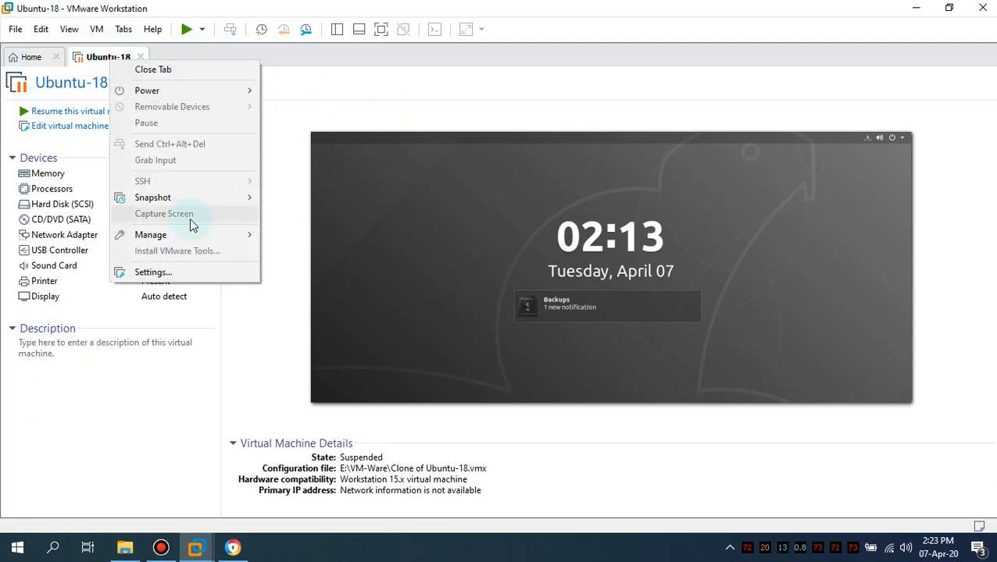
mouse_move(202, 78)
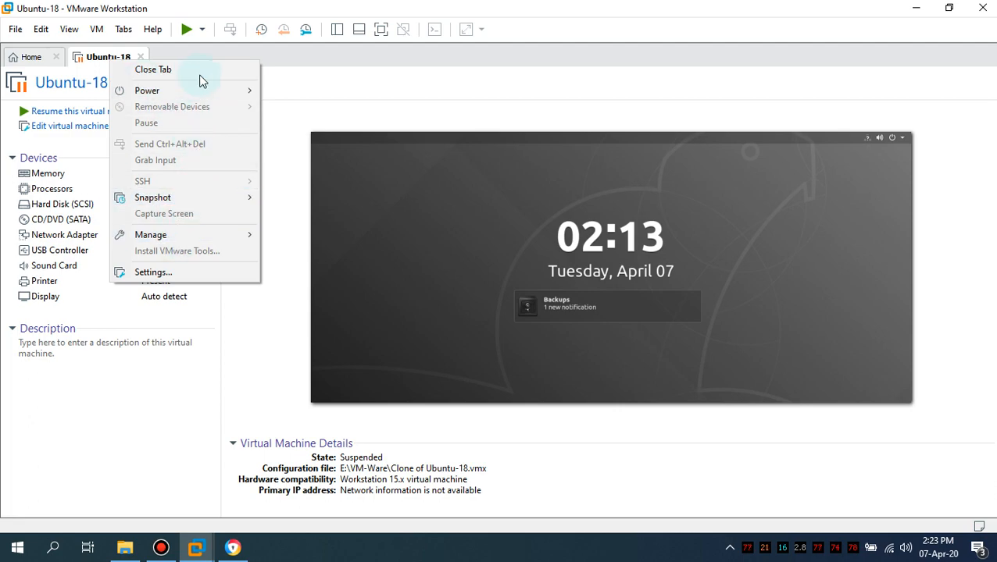
mouse_move(147, 90)
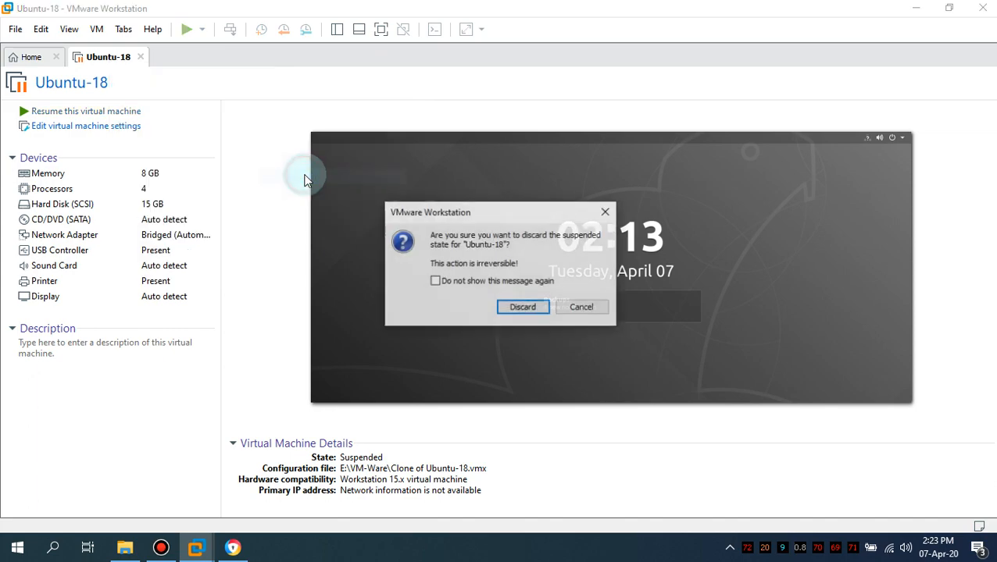
Confirm discarding Ubuntu-18's suspended state, then restore the window and reopen the Ubuntu-18 tab.
click(522, 307)
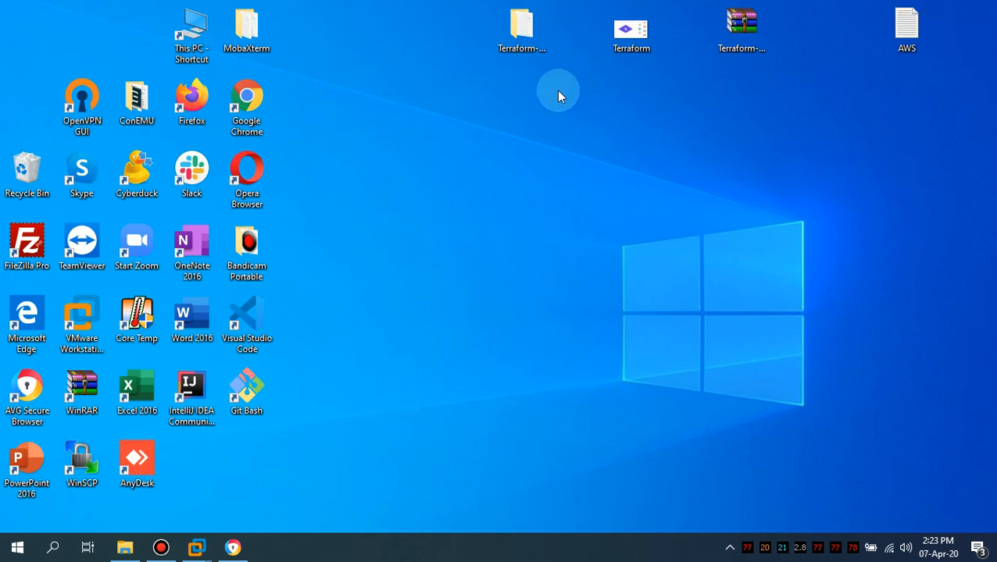
mouse_move(536, 91)
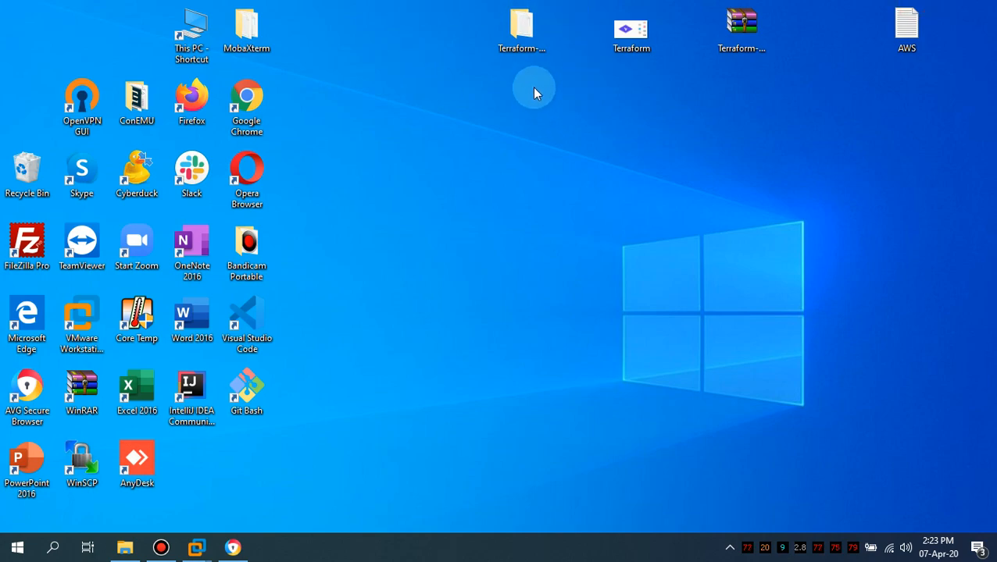
click(523, 28)
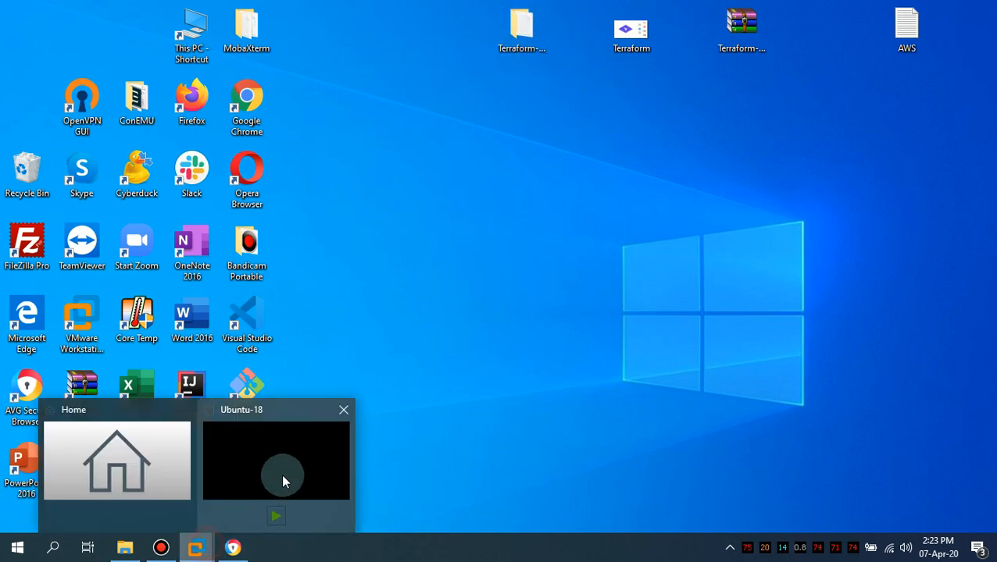
click(276, 461)
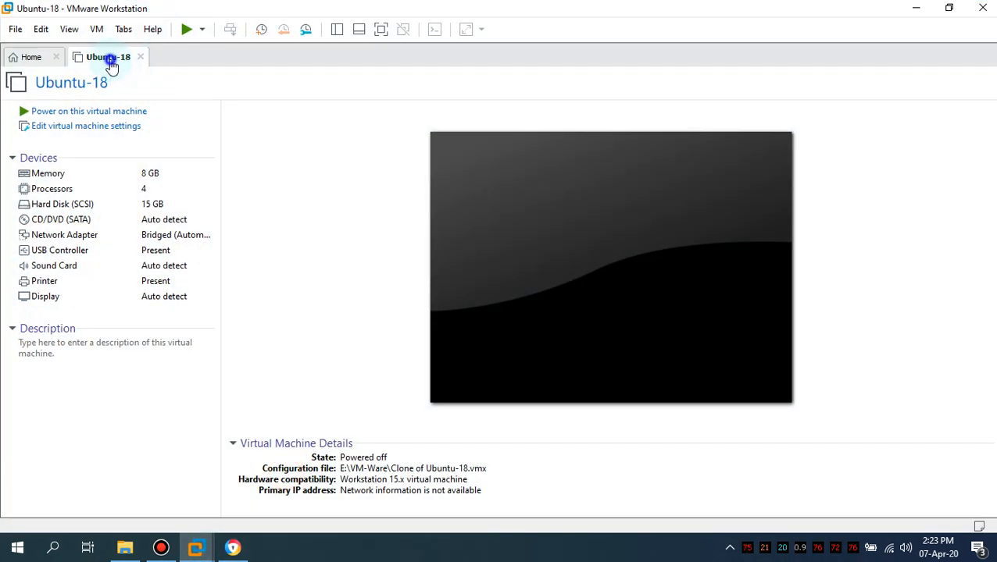
right_click(111, 58)
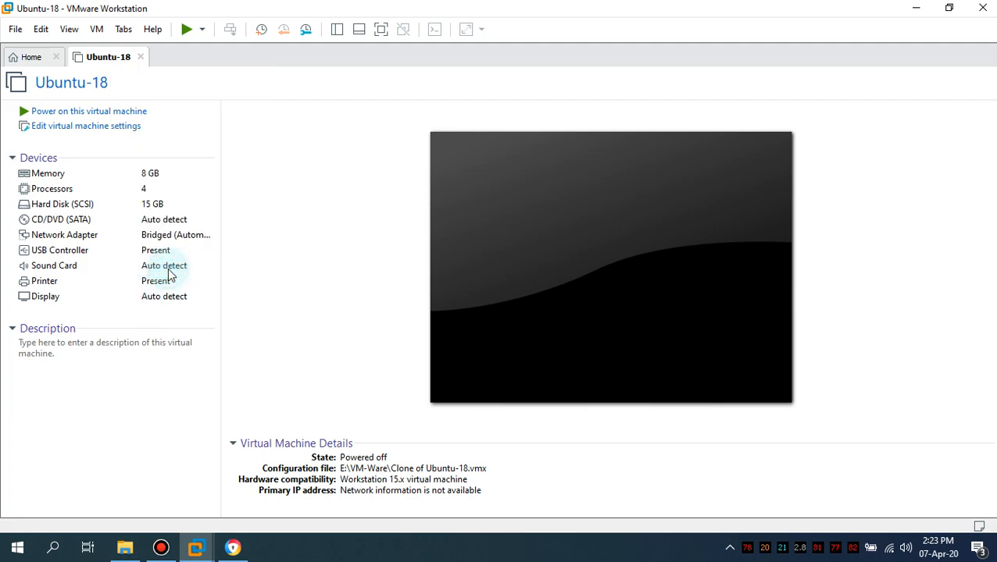
Show the Shared Folders page under Ubuntu-18's Options settings, listing the Terraform share.
click(85, 126)
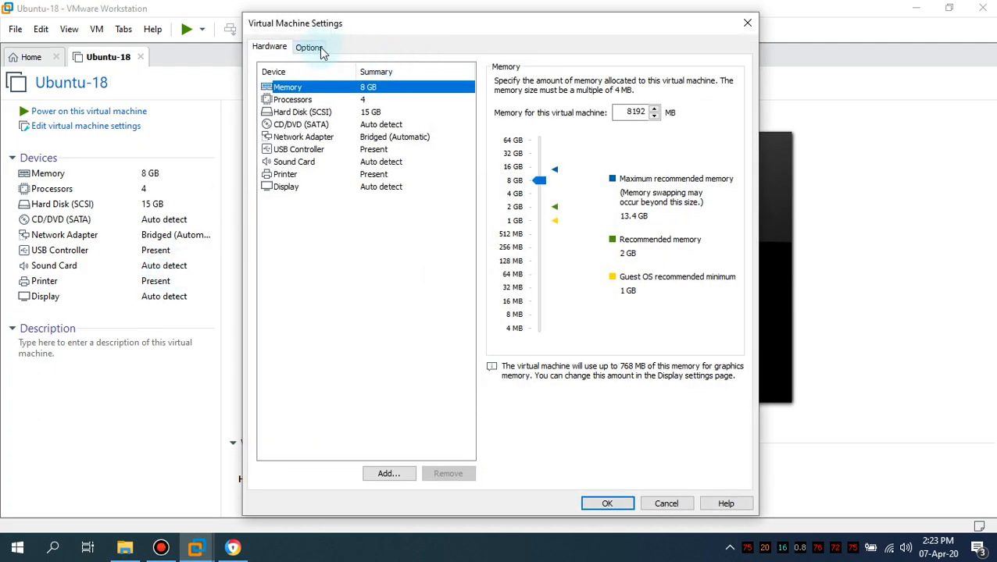
click(309, 46)
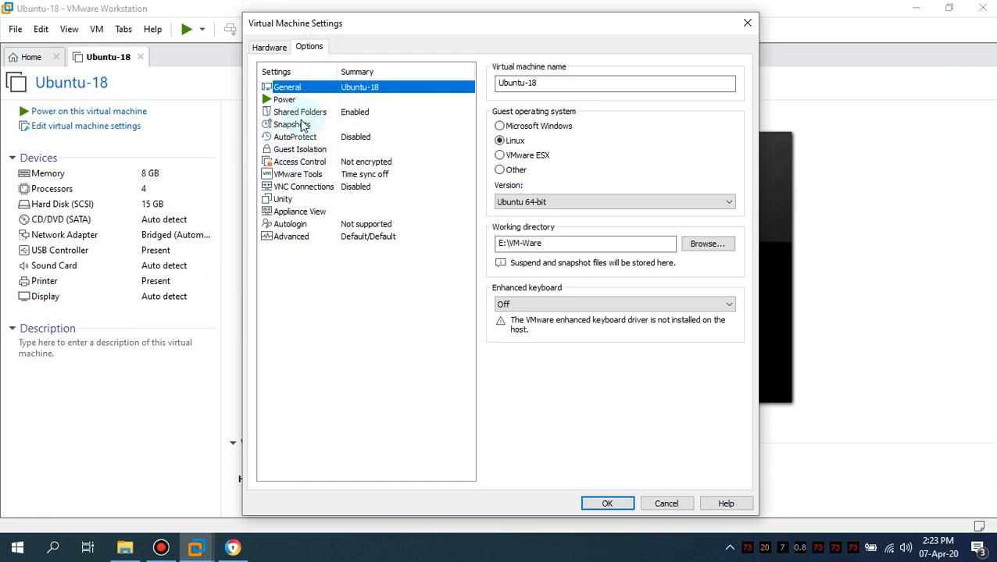
click(300, 112)
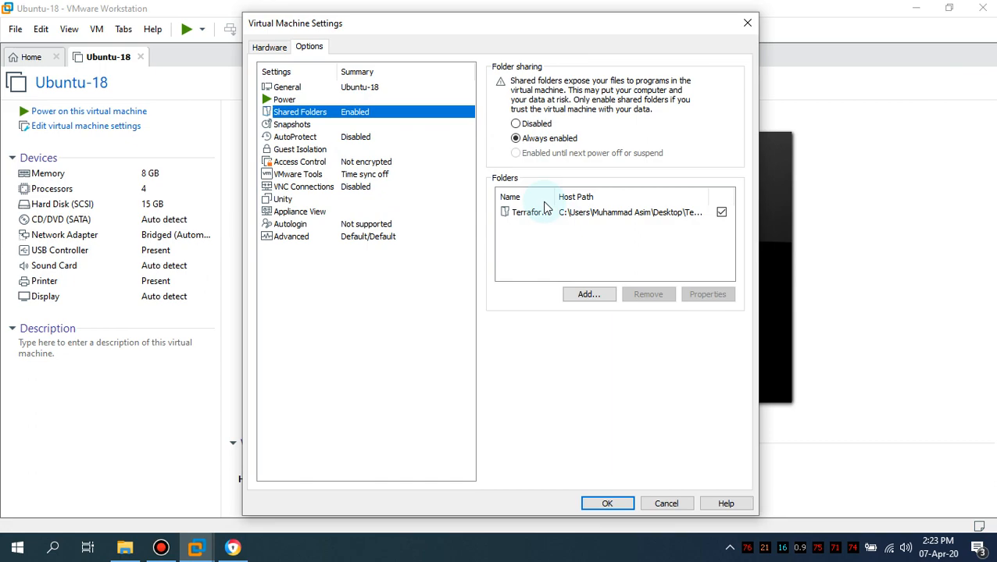
mouse_move(567, 217)
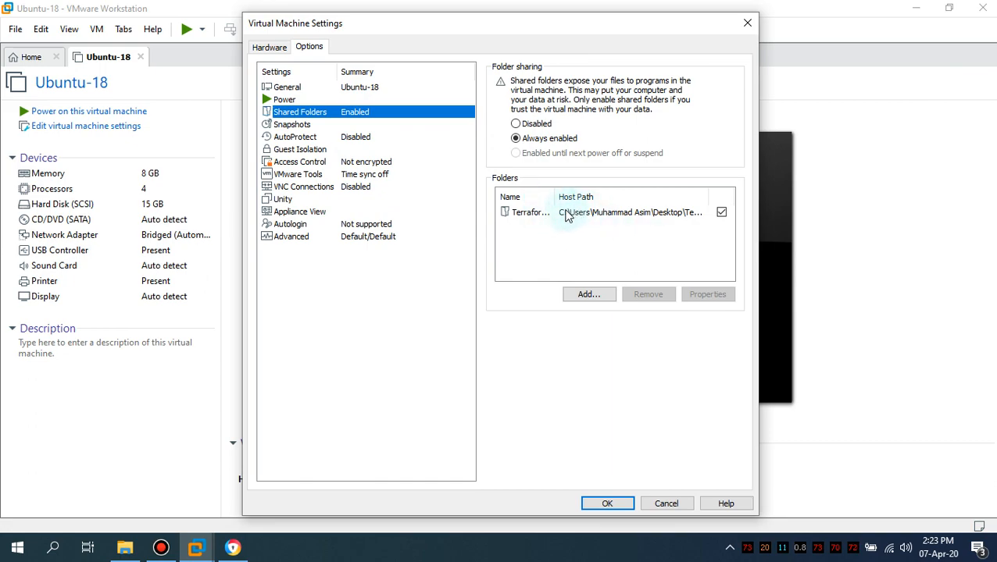
Replace the old Terraform share with an enabled Desktop\Terraform-V-12-master share and save the settings.
click(648, 294)
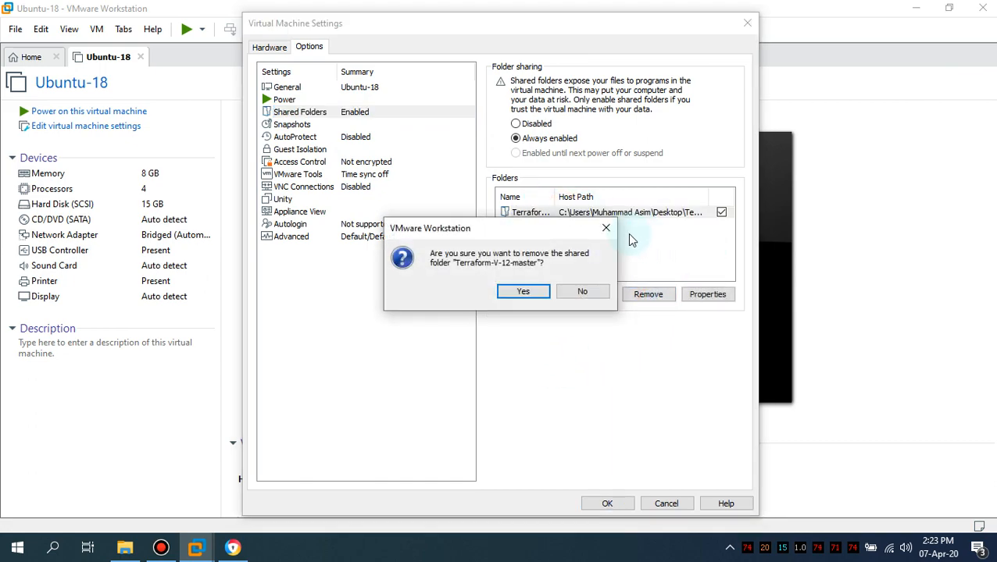
click(523, 292)
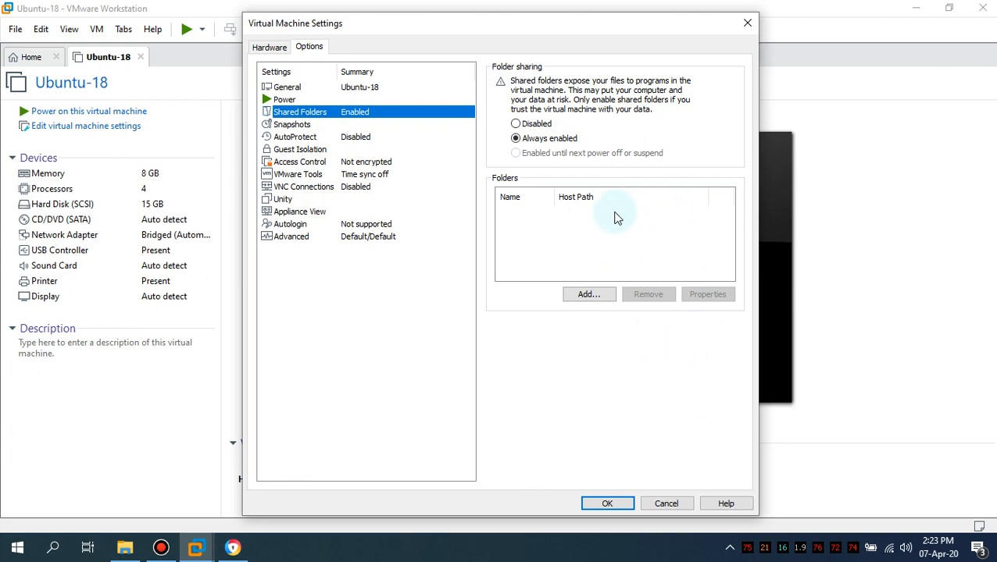
mouse_move(667, 264)
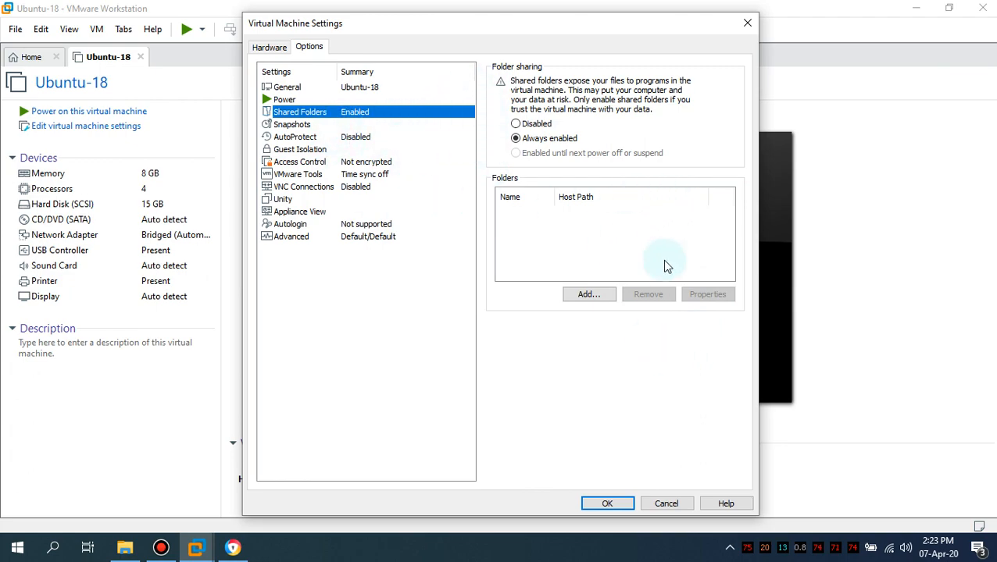
click(589, 295)
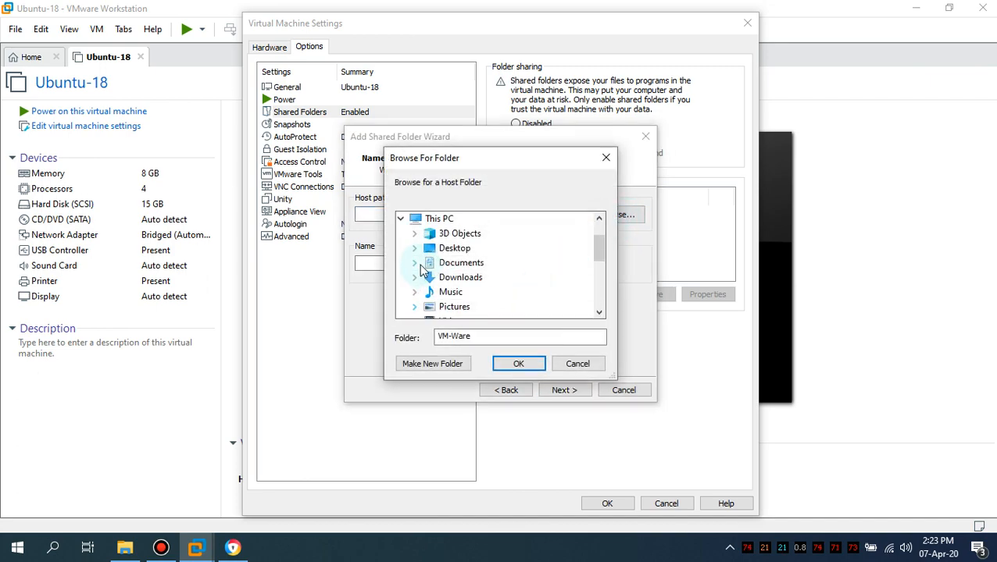
click(414, 248)
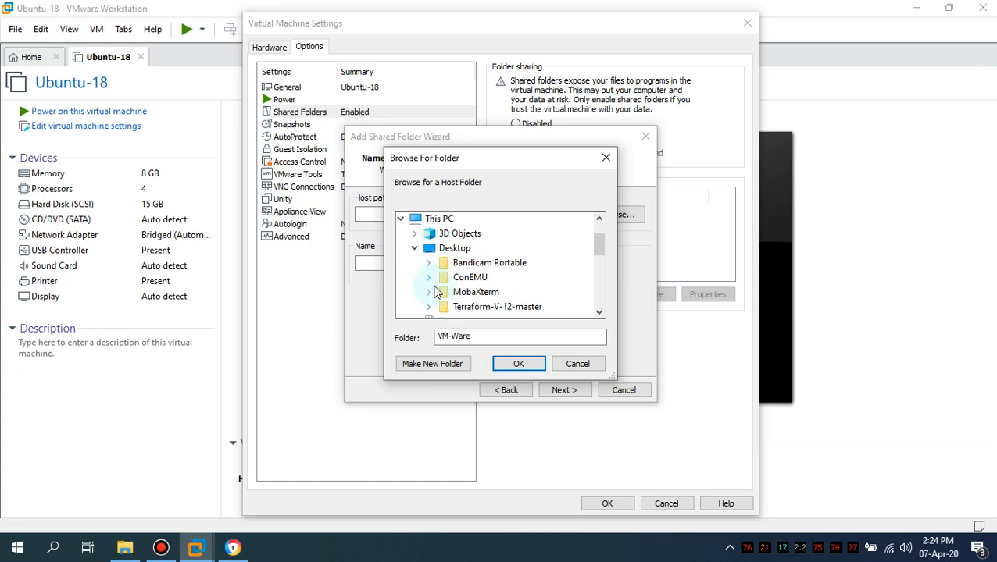
click(493, 307)
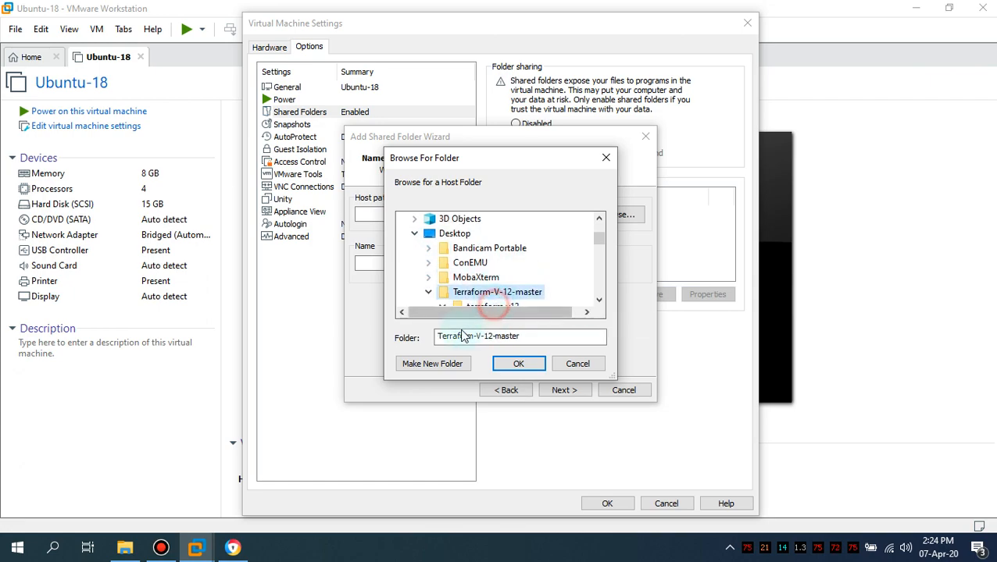
mouse_move(490, 324)
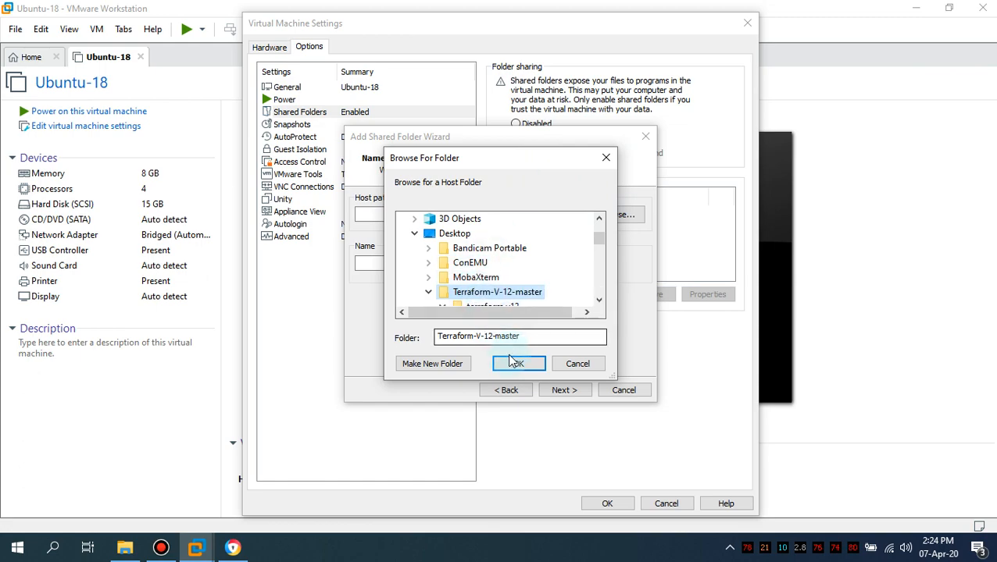
click(518, 363)
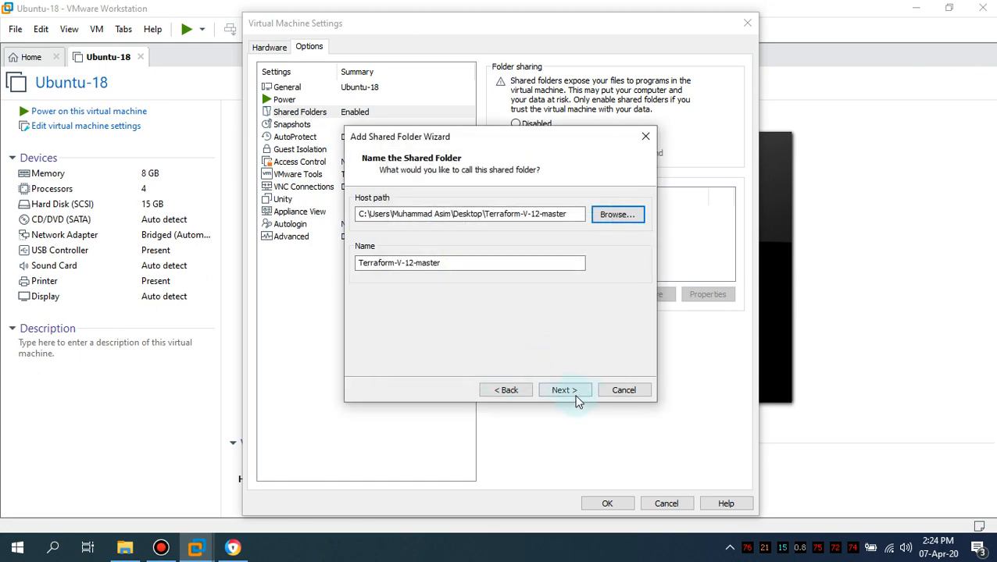
click(564, 390)
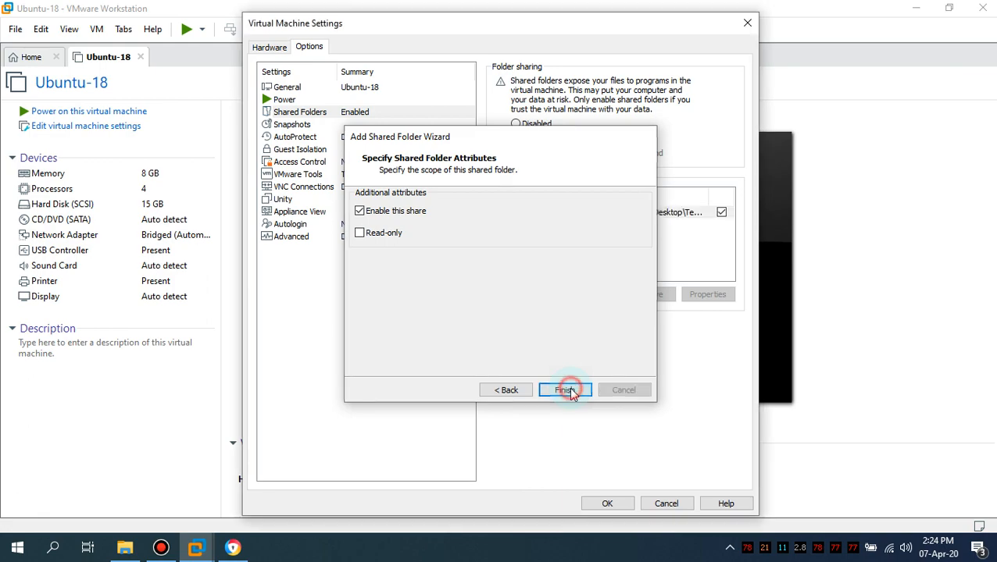
click(564, 390)
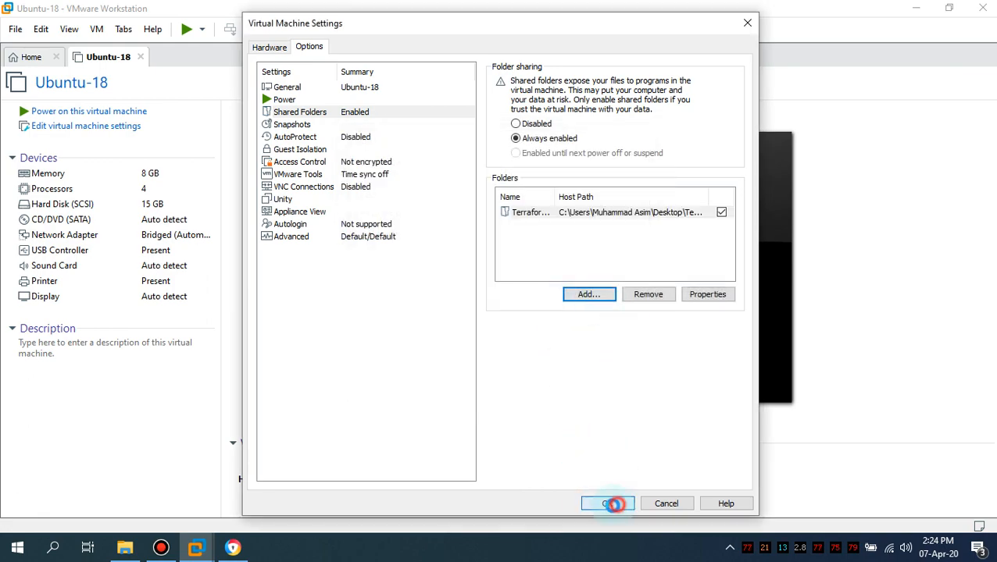
click(606, 503)
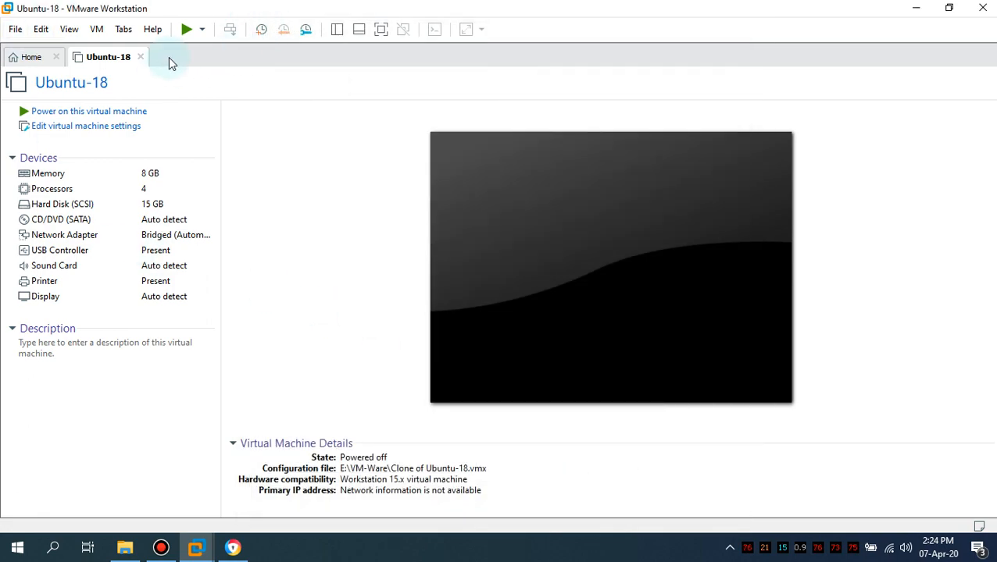
mouse_move(186, 29)
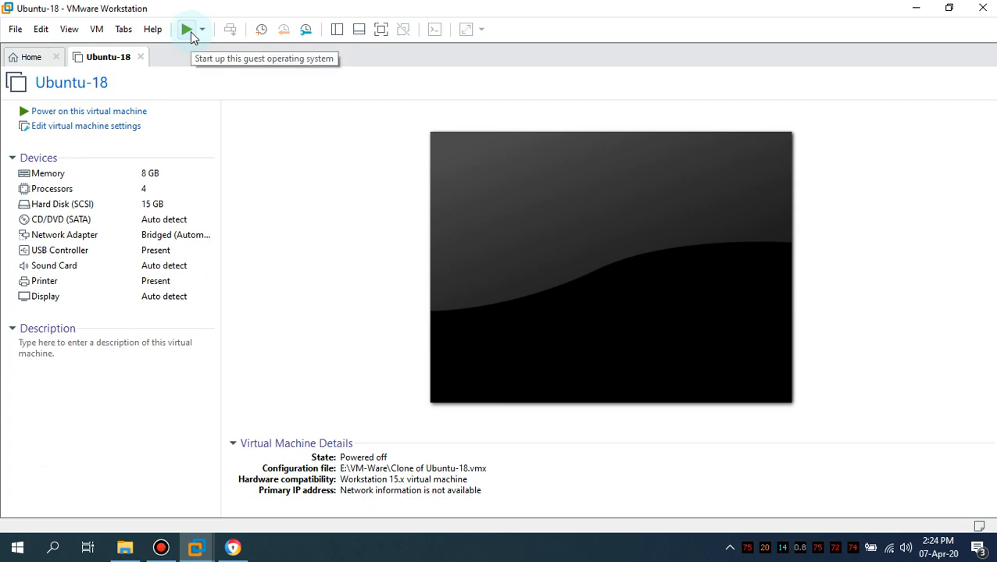
mouse_move(914, 12)
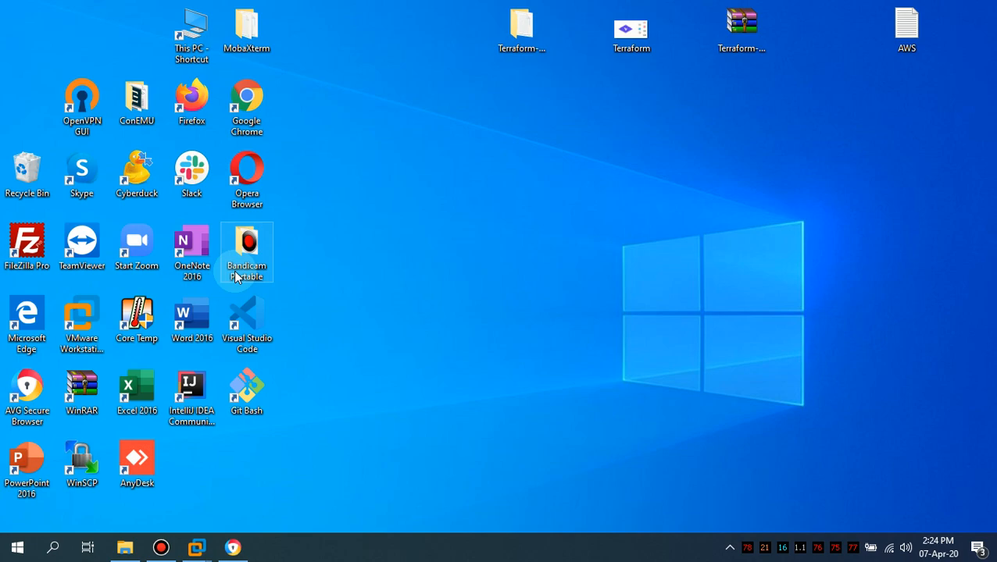
Restore the Ubuntu-18 VM window from the taskbar to its login screen.
double_click(246, 242)
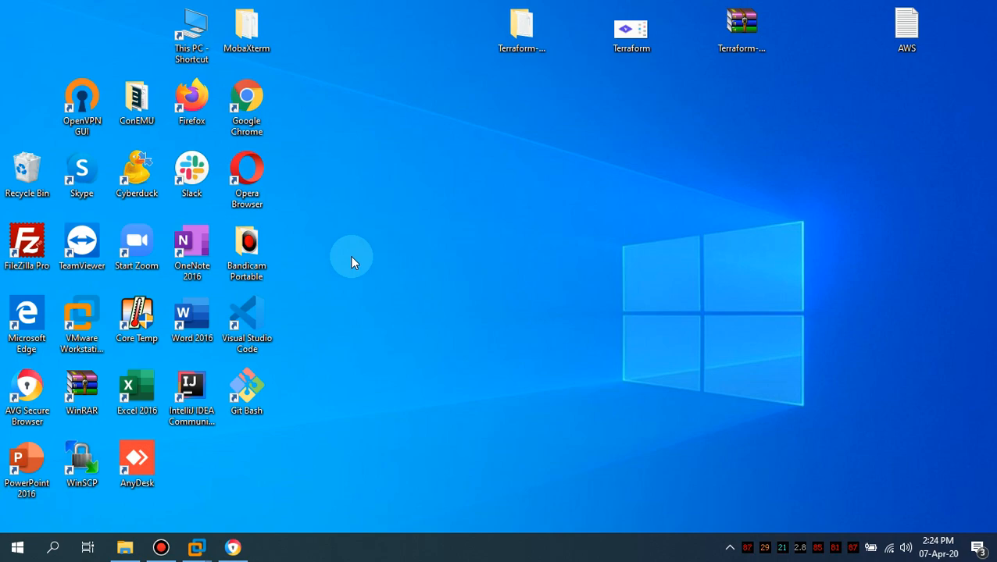
mouse_move(434, 170)
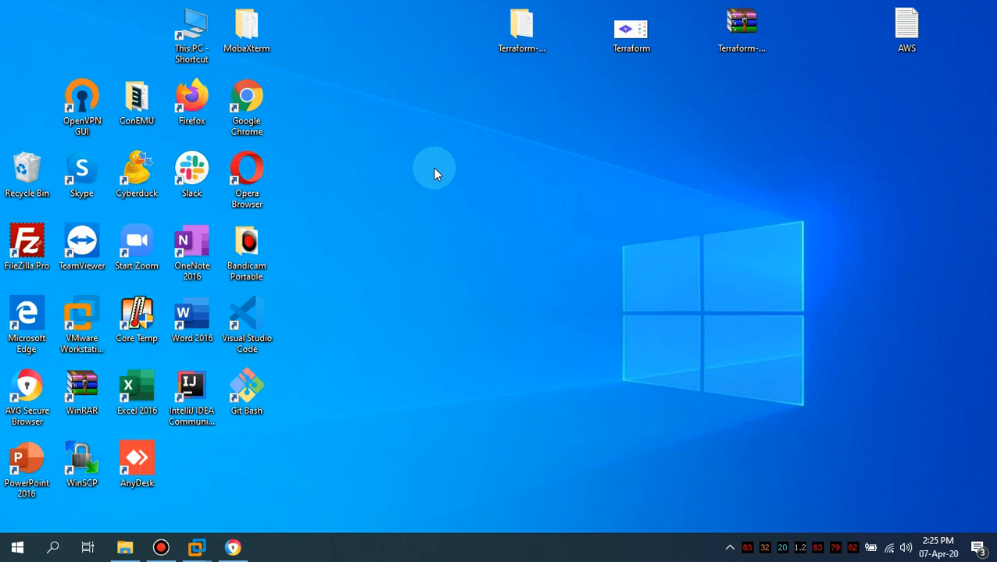
mouse_move(388, 149)
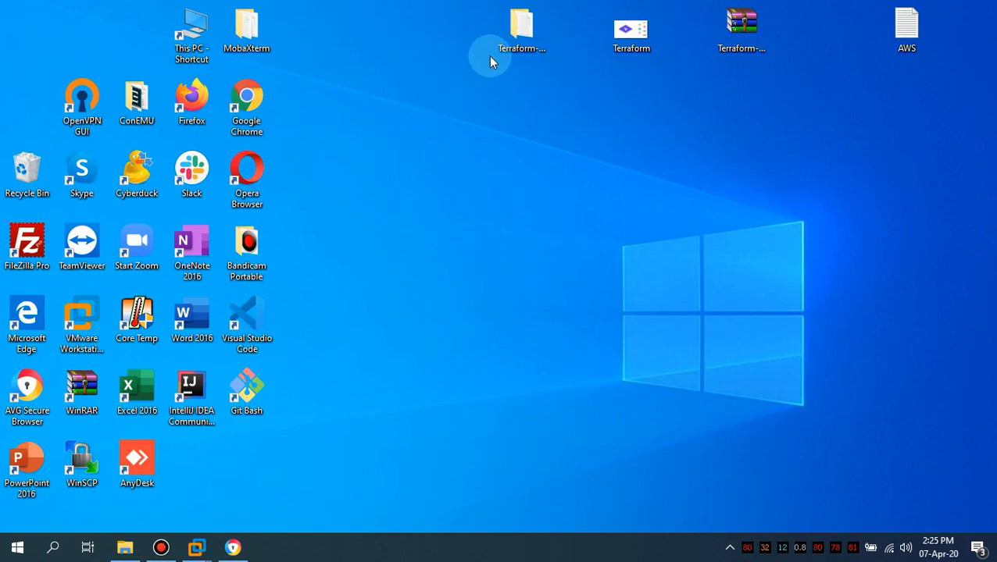
mouse_move(332, 371)
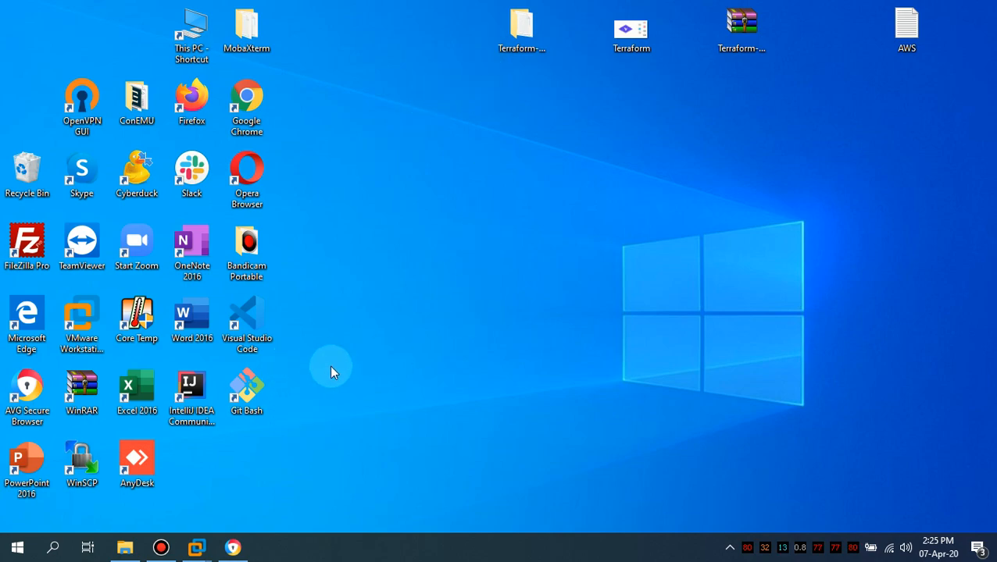
mouse_move(324, 373)
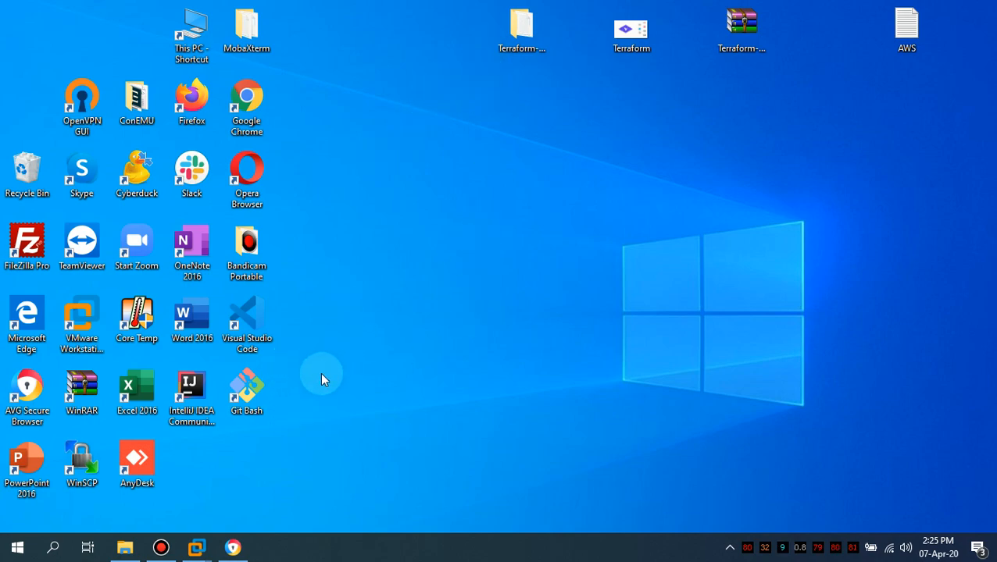
mouse_move(531, 317)
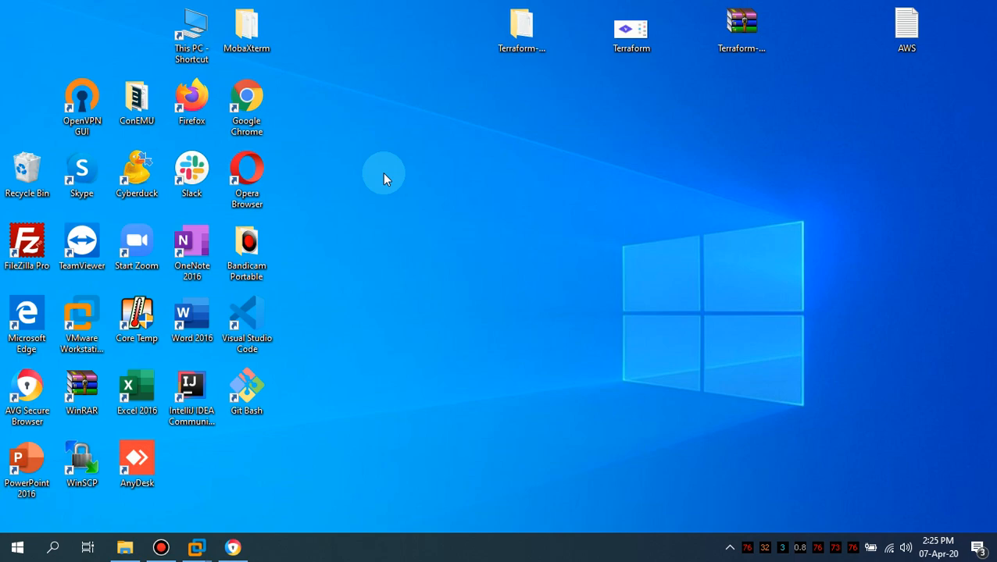
mouse_move(432, 227)
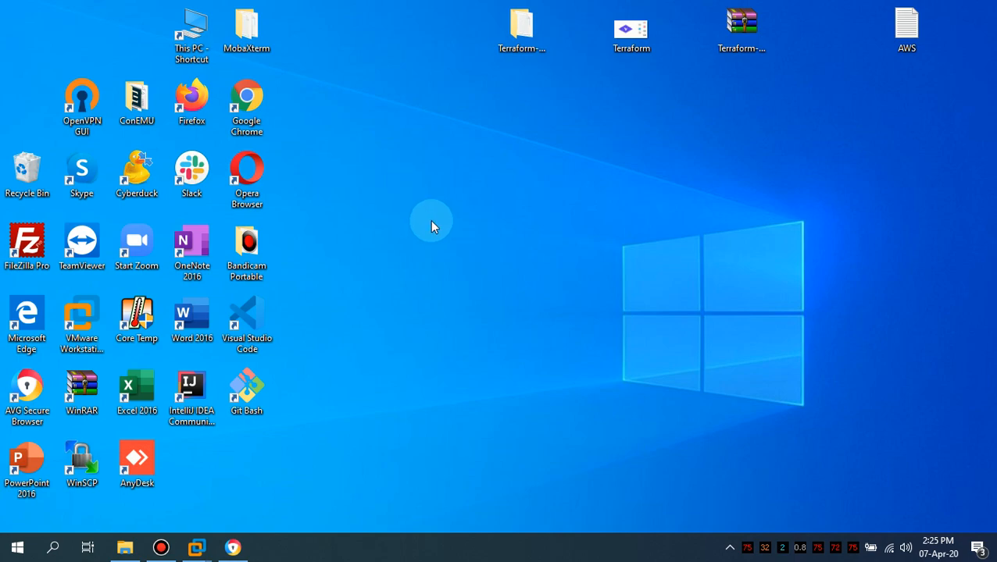
mouse_move(473, 246)
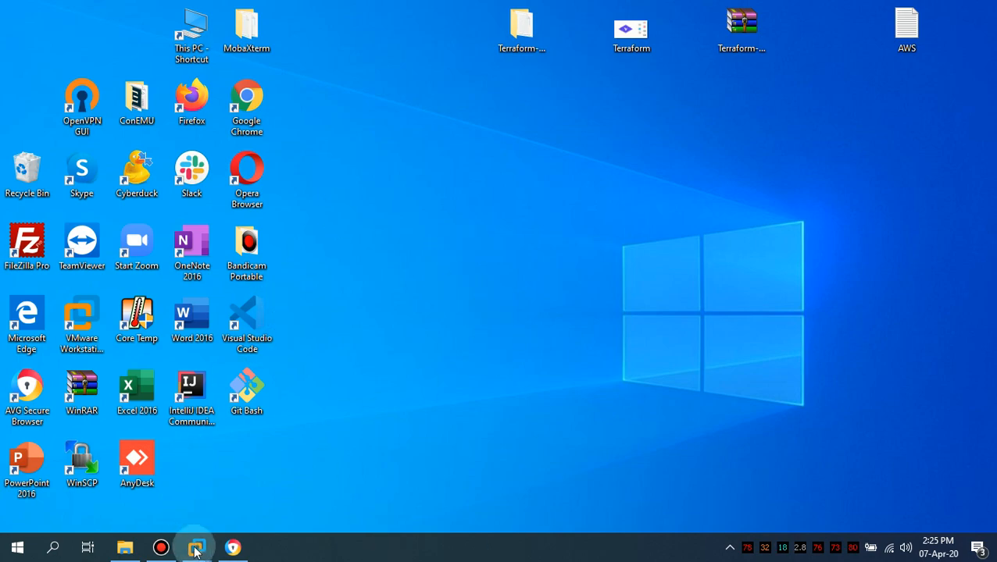
click(194, 548)
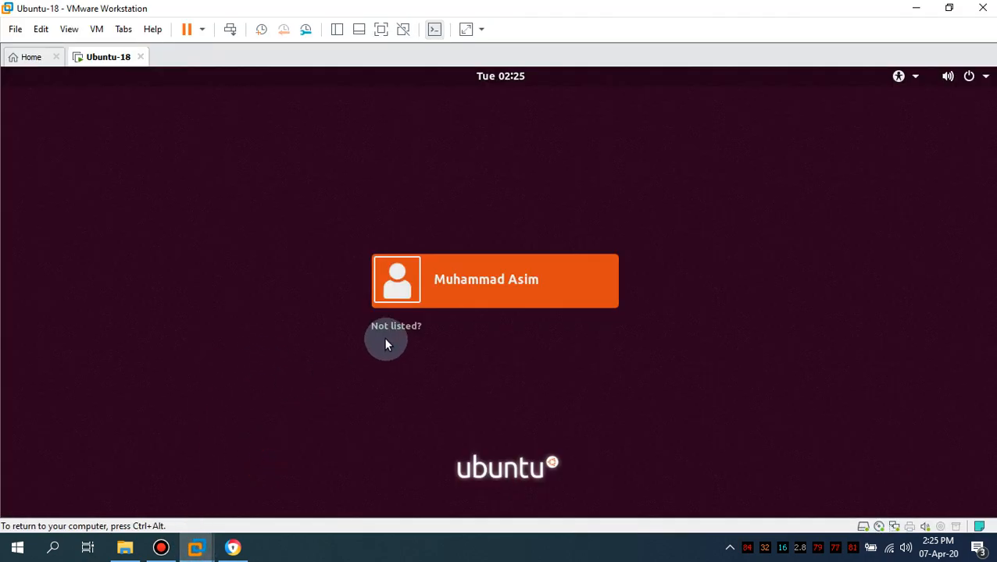
Select the user account on the Ubuntu-18 login screen.
click(495, 280)
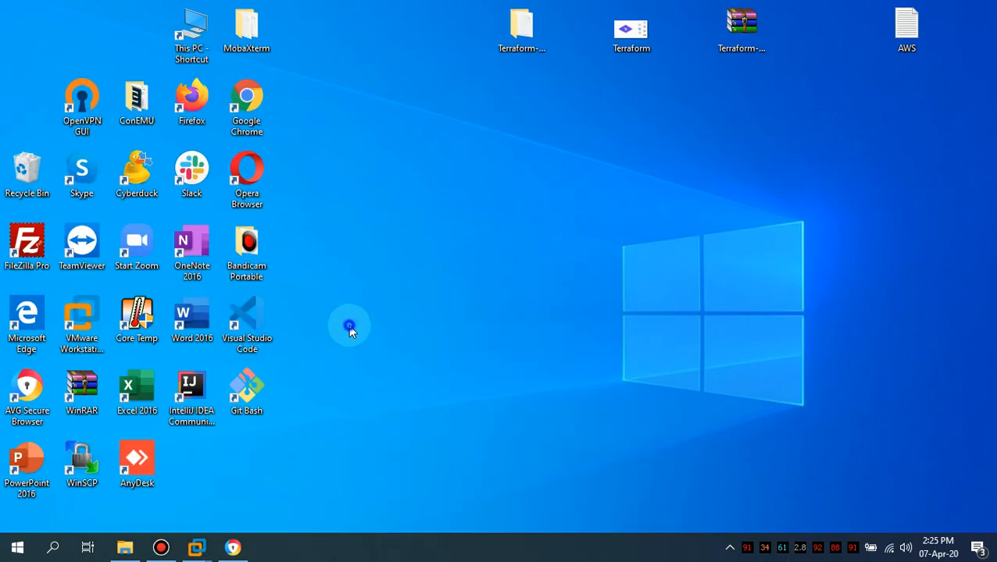
mouse_move(294, 386)
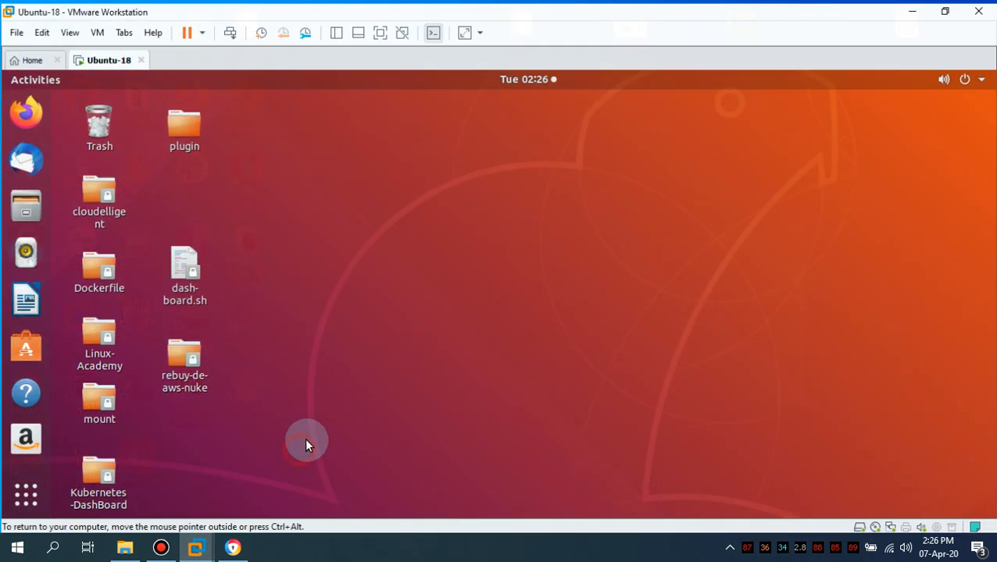
Open a terminal from the Ubuntu desktop's context menu and widen its window.
right_click(307, 443)
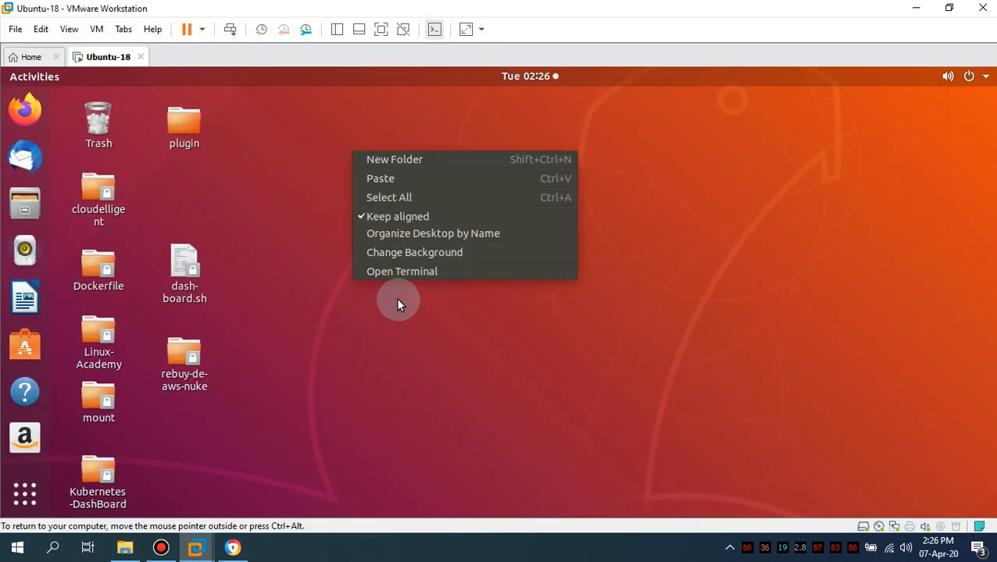
click(402, 271)
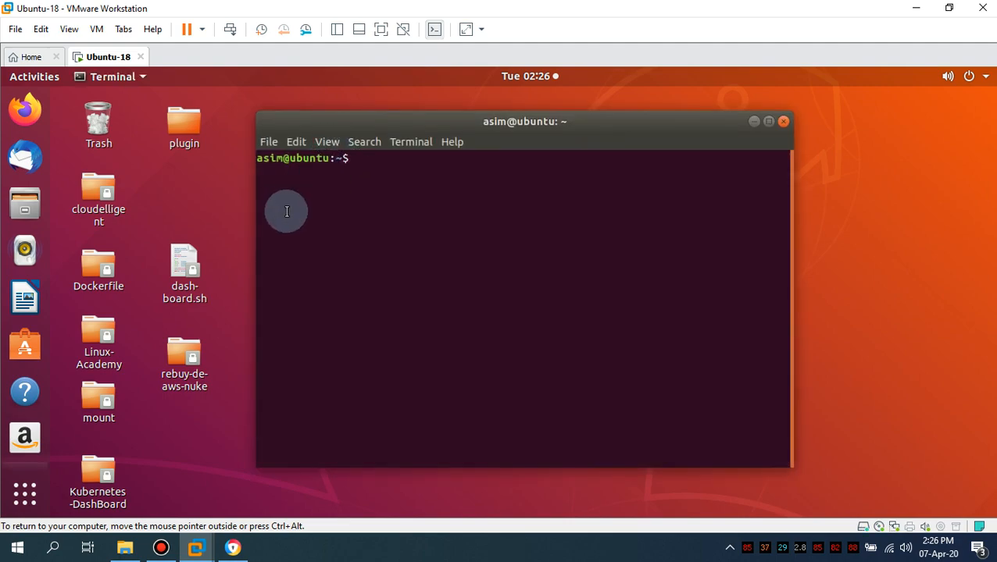
drag(525, 121, 484, 121)
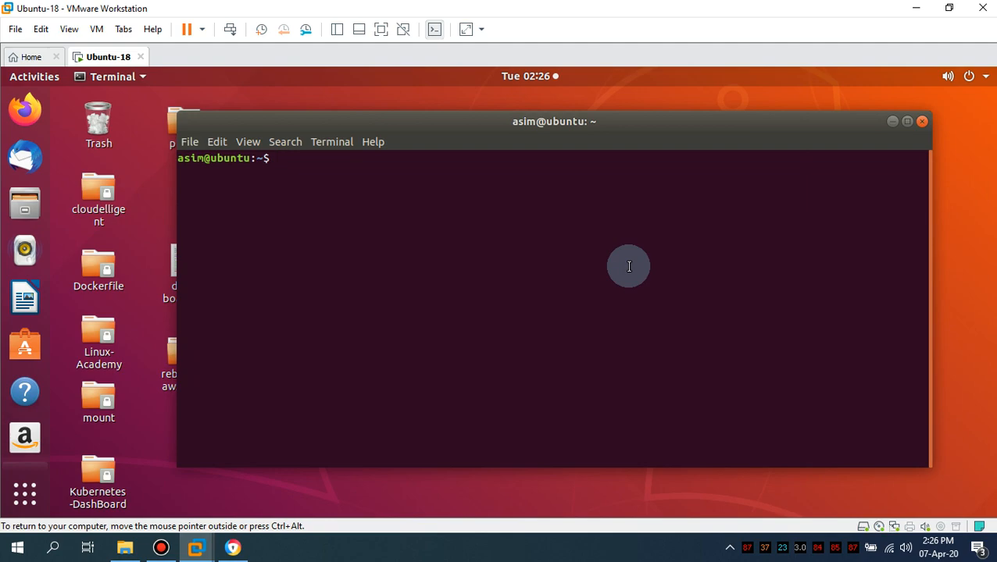
Become root, rerun the recalled vmhgfs-fuse mount command, and start typing cd Desktop/mount/.
text(su)
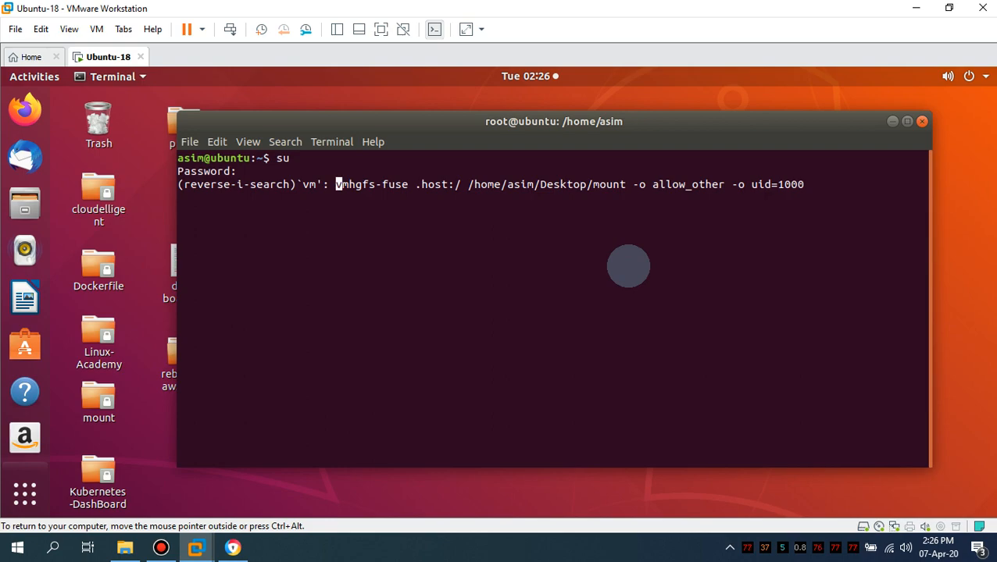
mouse_move(479, 250)
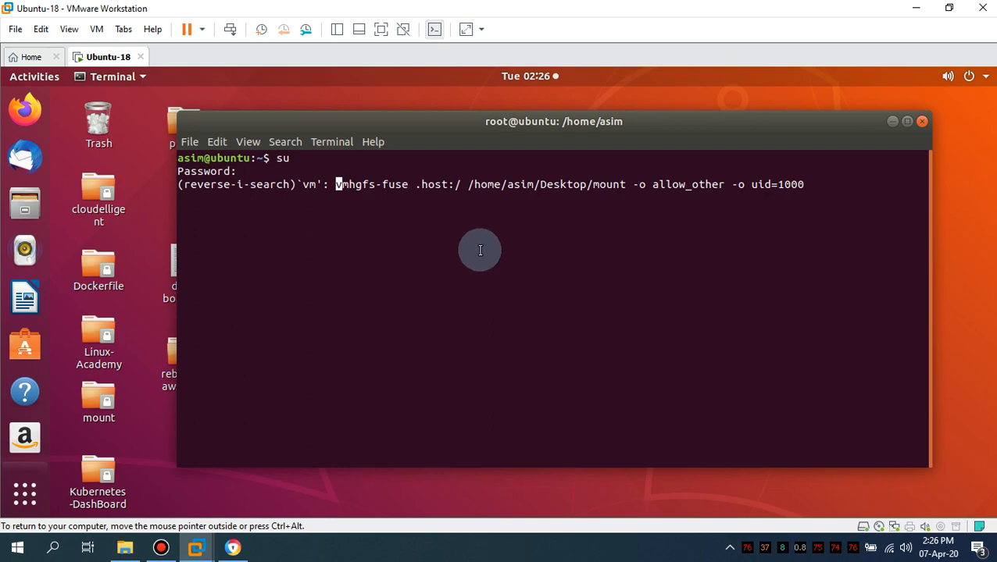
key(Return)
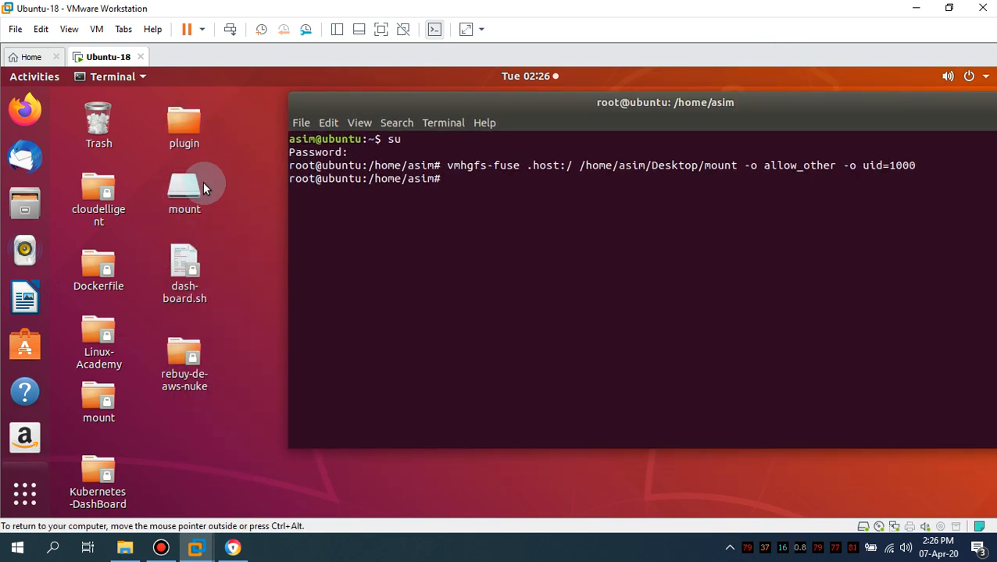
click(396, 123)
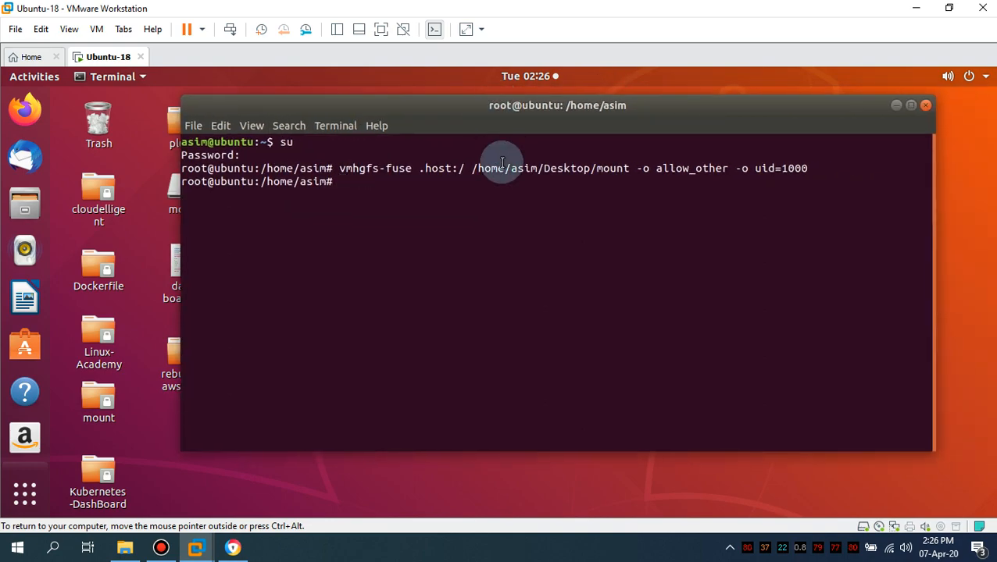
text(cd Desktop/)
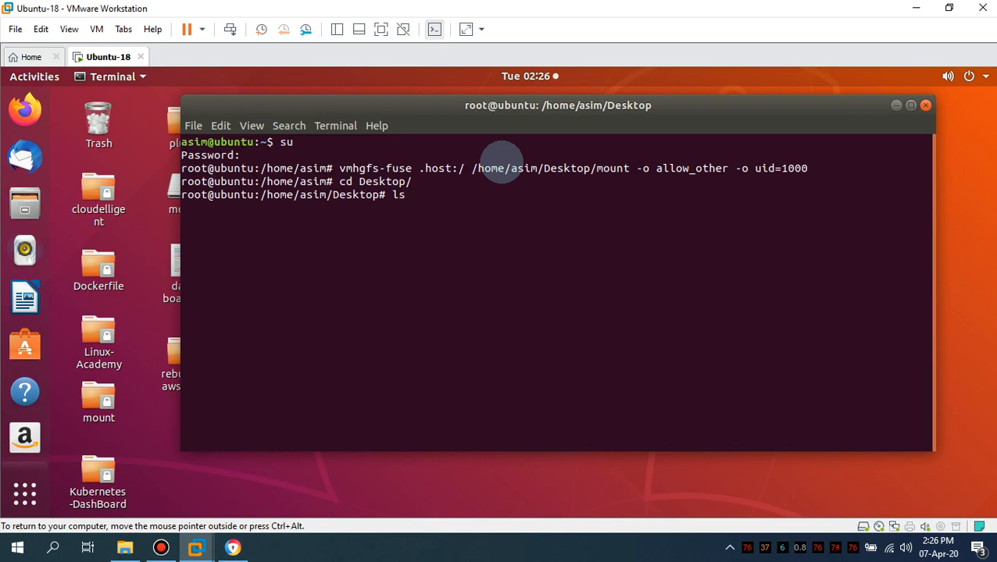
text(mount/)
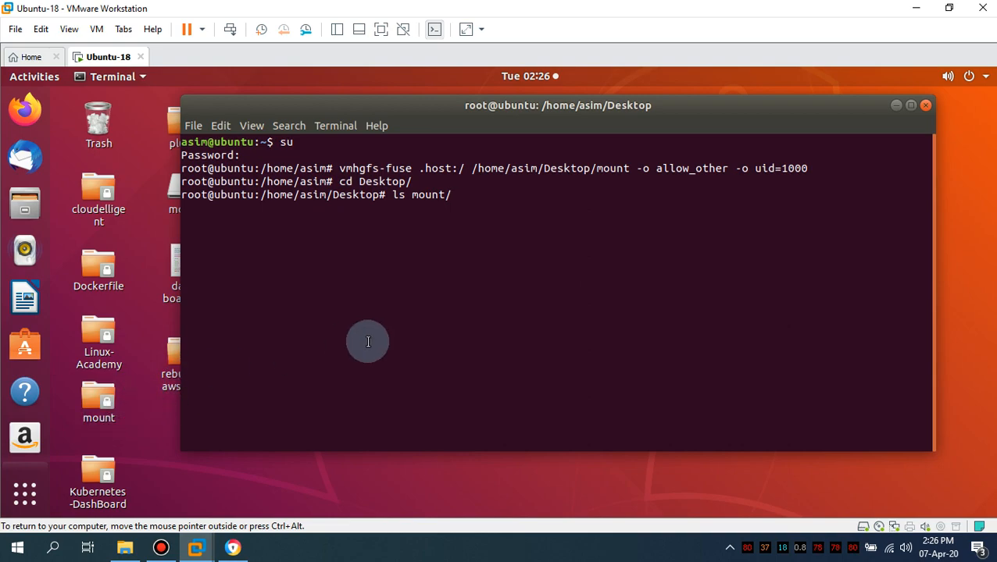
List mount/ and mount/Terraform-V-12-master/ to confirm the Terraform Important Commands.txt and Terraform folder.
key(Return)
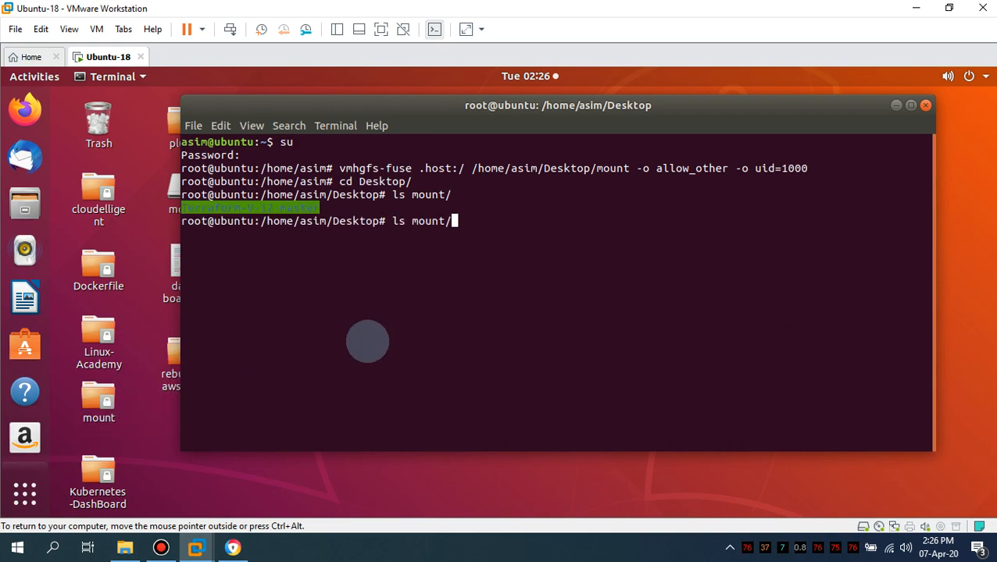
text(Terraform-V-12-master/)
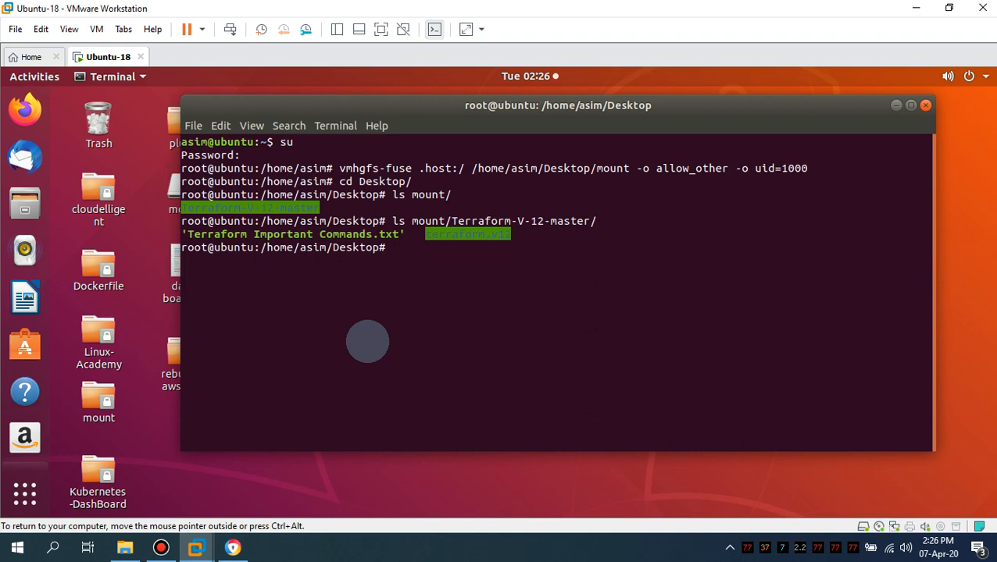
mouse_move(577, 271)
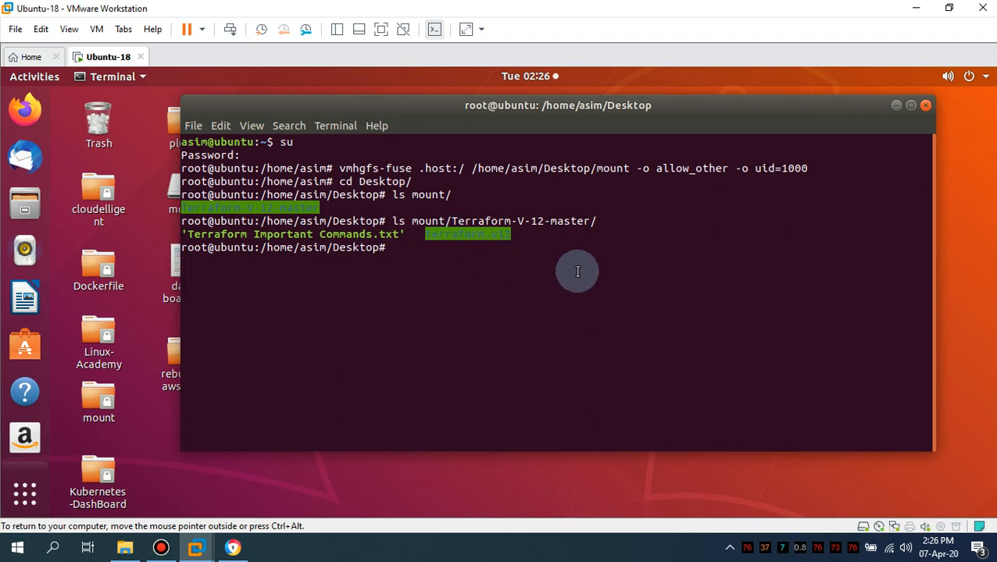
text(ip -4 a s)
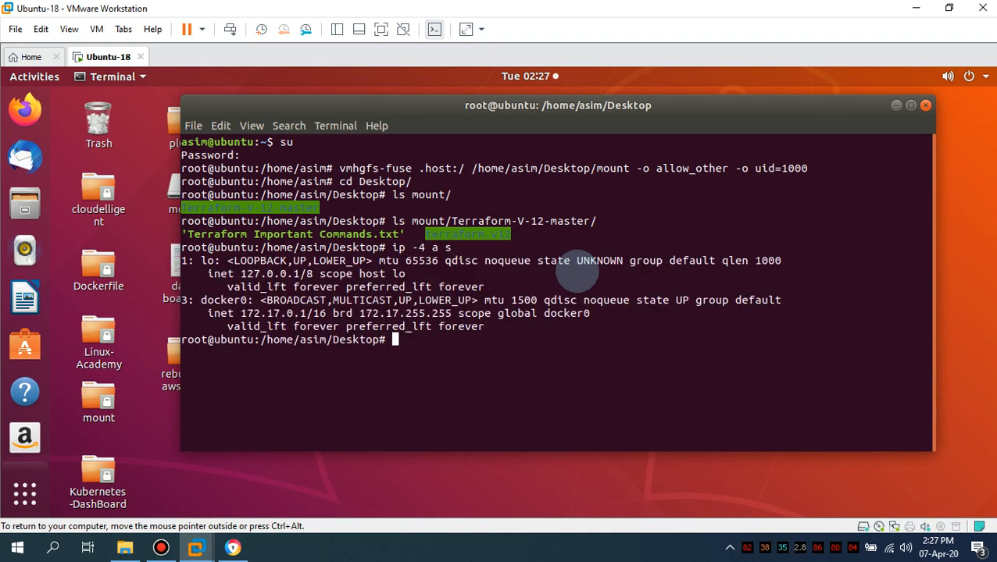
mouse_move(269, 336)
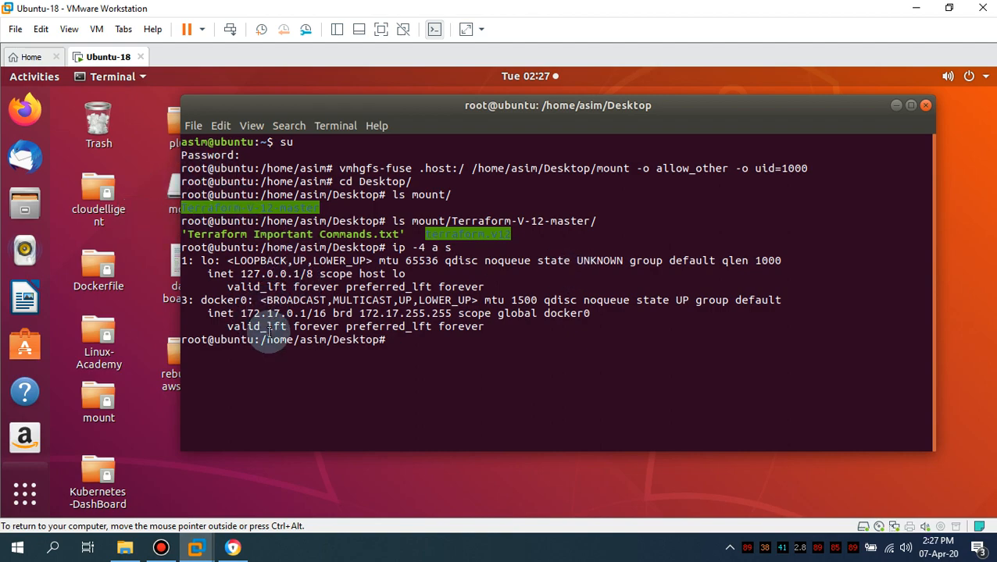
mouse_move(479, 356)
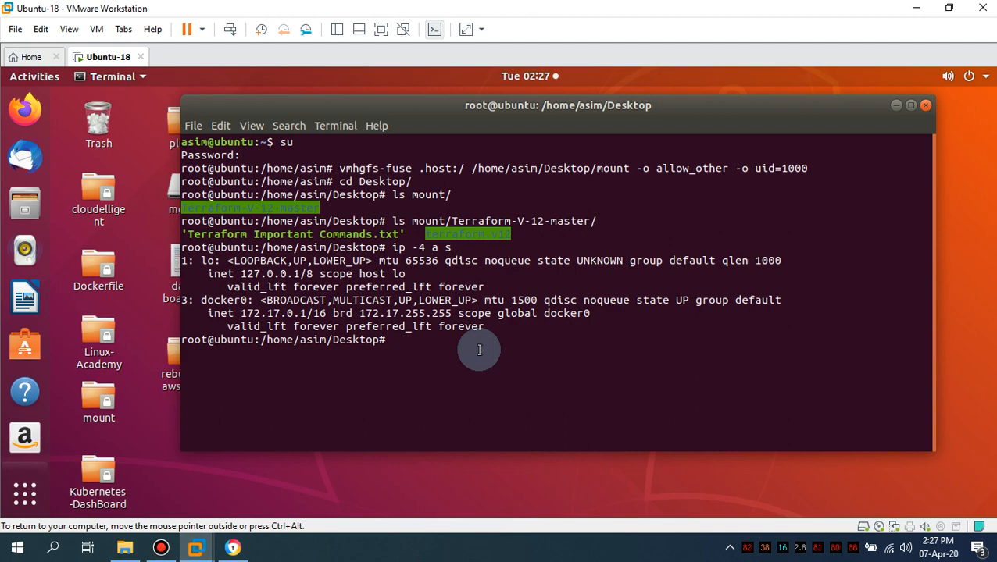
Cycle guest networking with 'nmcli networking off/on' and confirm ens33 has 192.168.43.112.
text(nm)
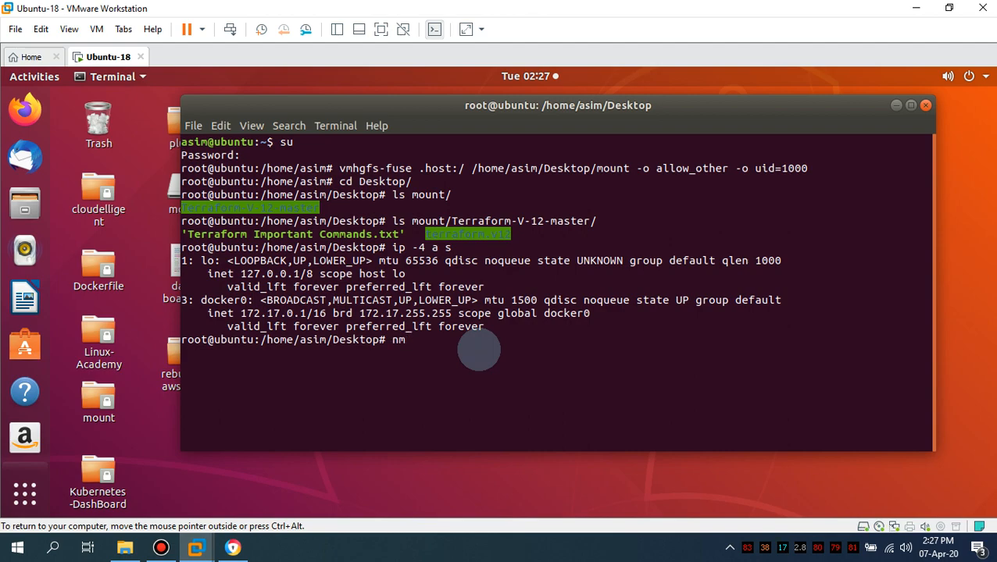
text(mc)
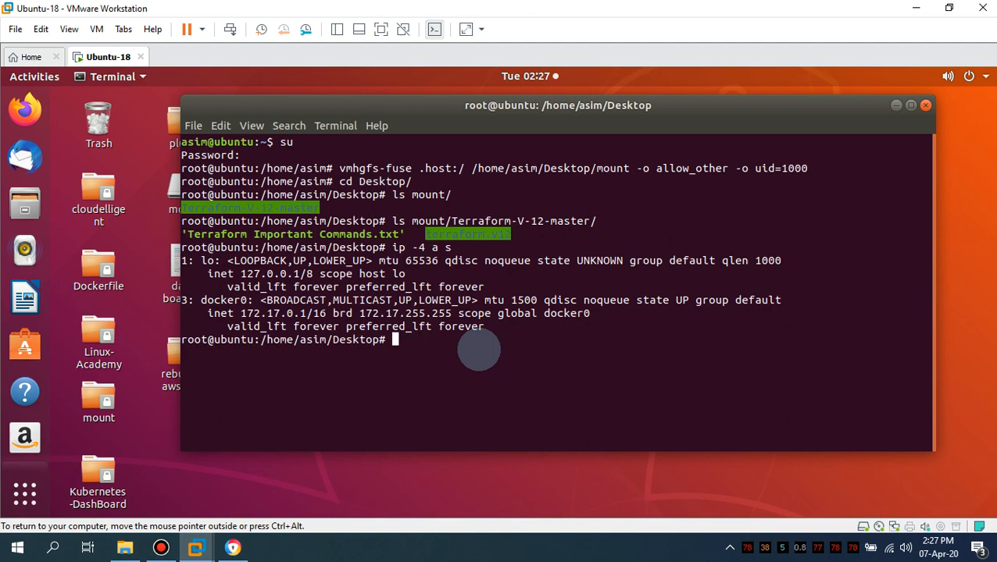
text(n)
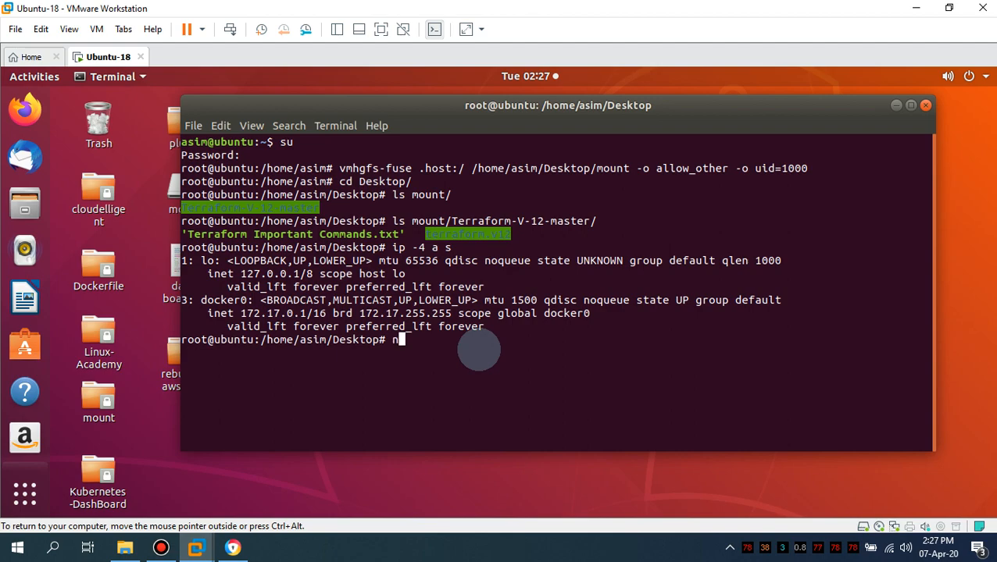
text(mcli networking off)
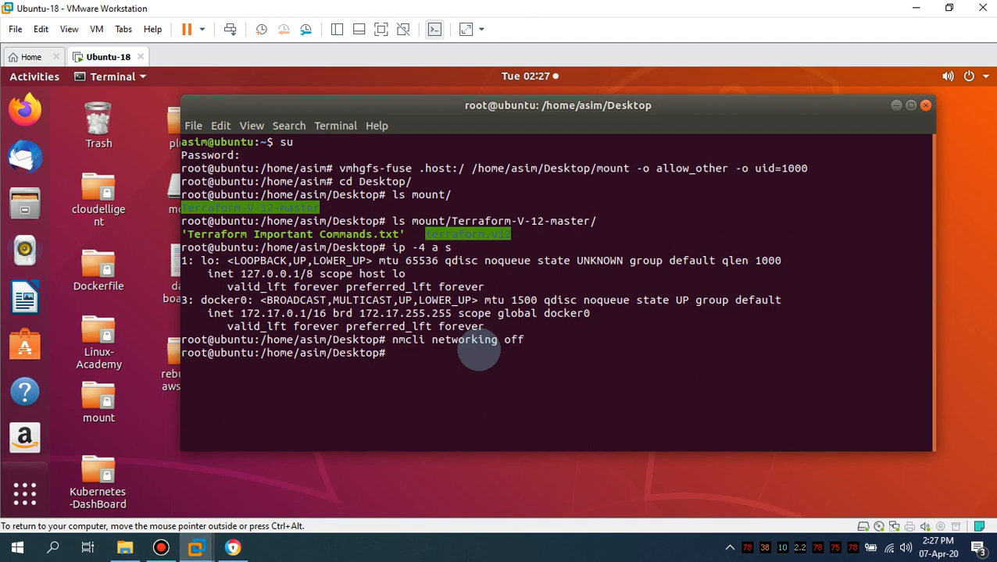
text(nmcli networking off)
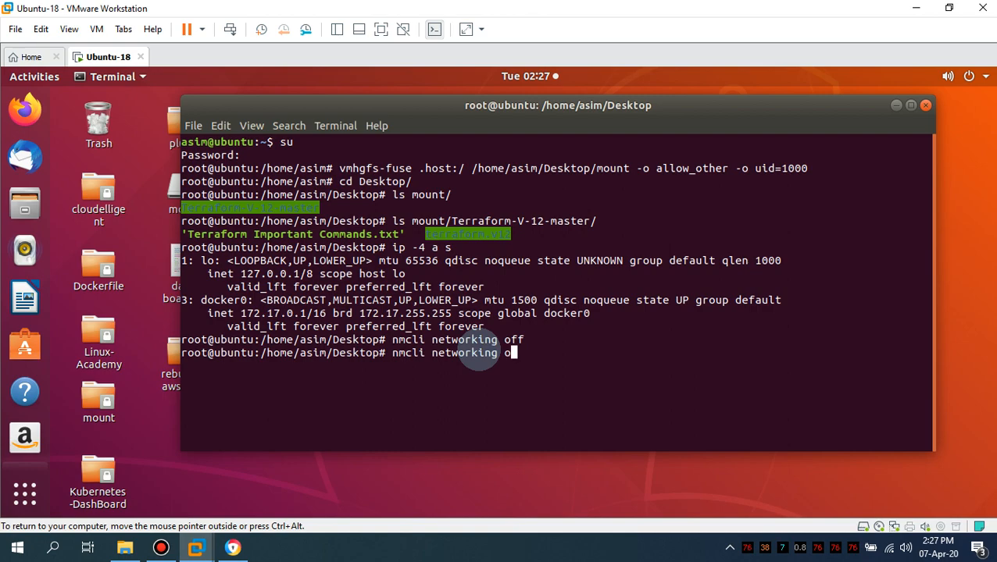
text(n)
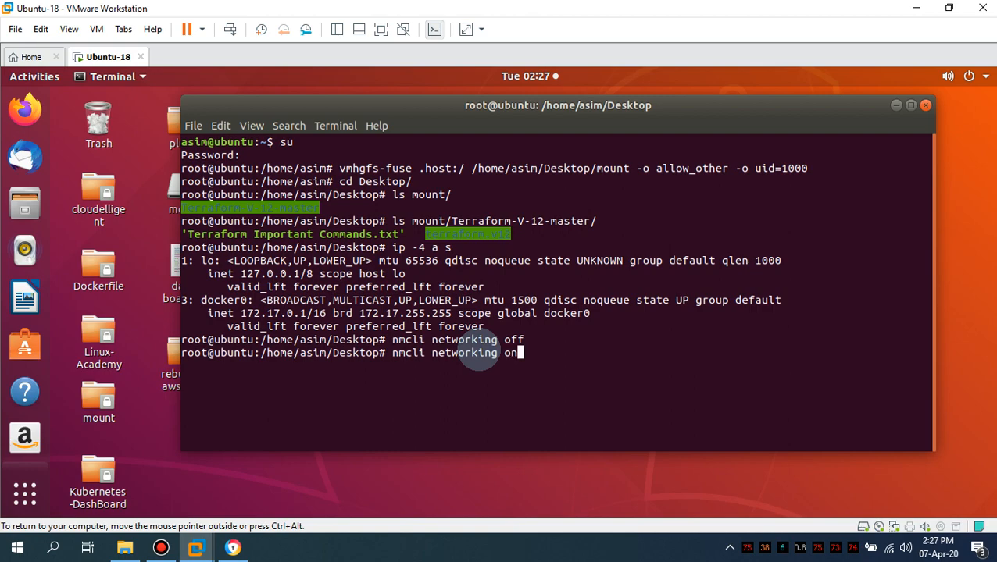
key(Return)
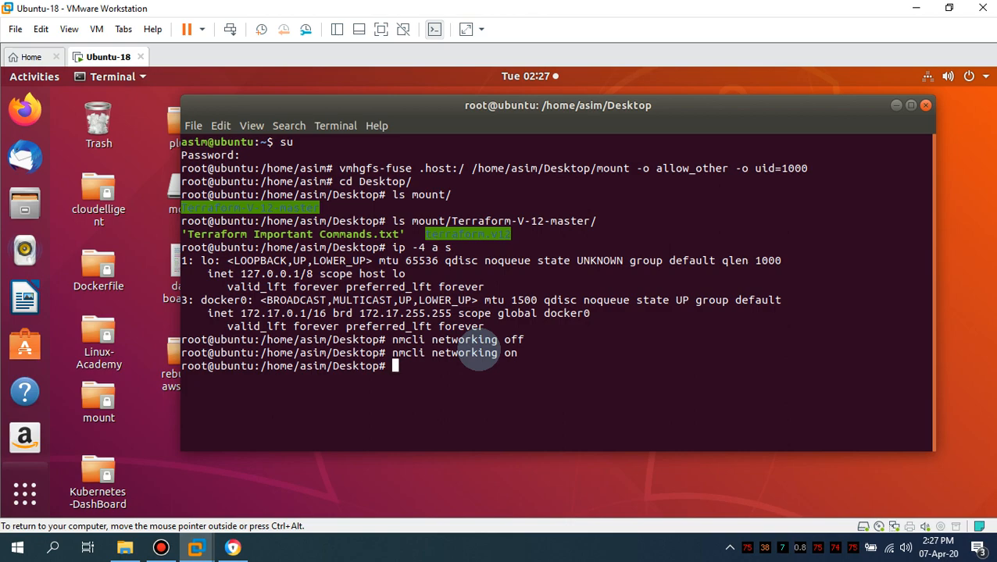
mouse_move(927, 74)
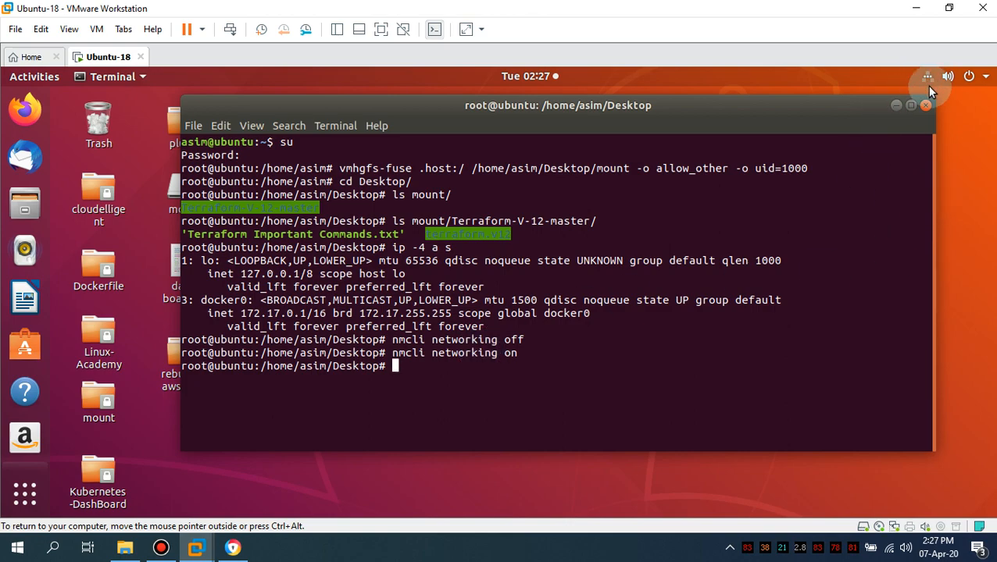
mouse_move(697, 305)
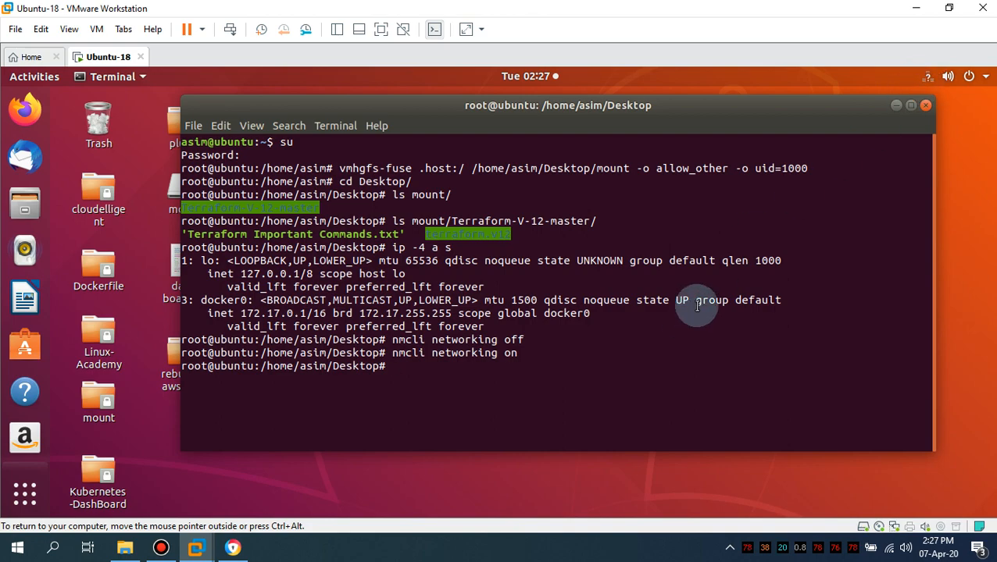
text(ip -4 a s)
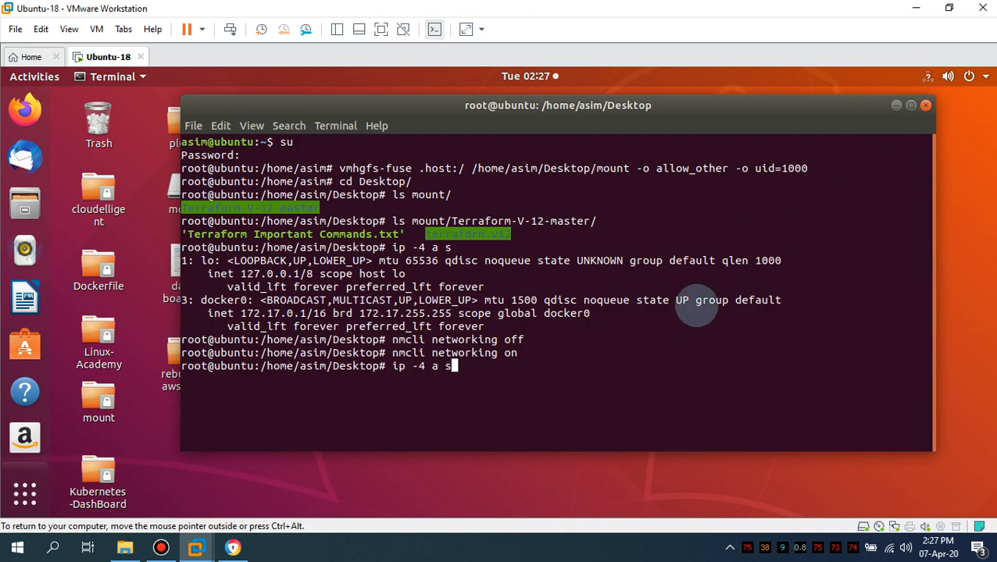
key(Return)
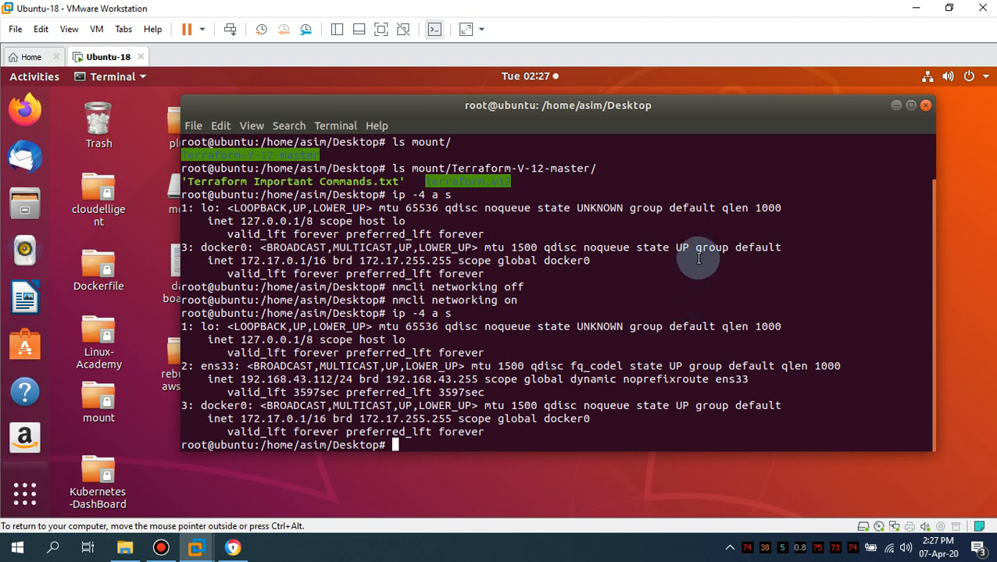
mouse_move(246, 379)
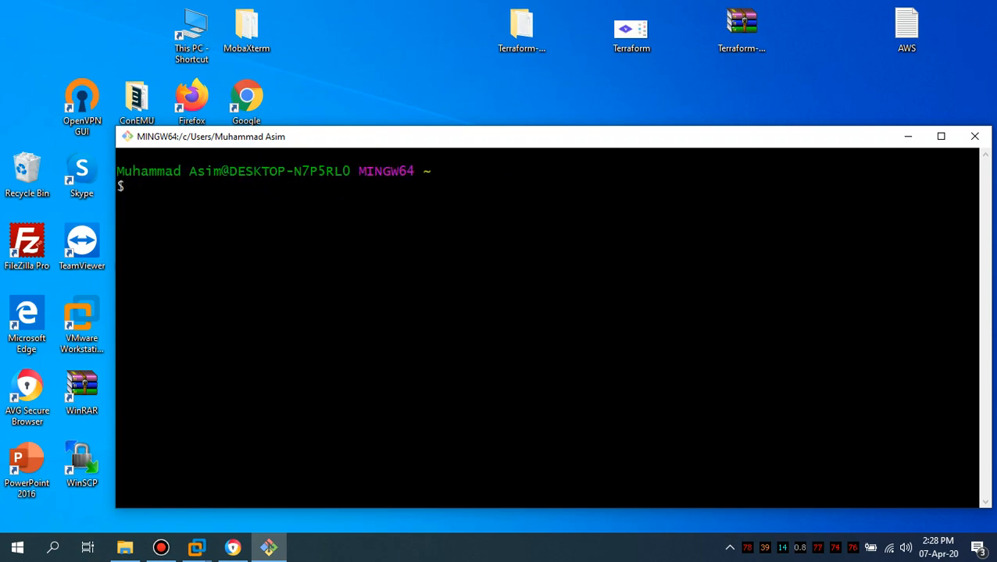
SSH as asim to 192.168.43.112 from Git Bash and switch to root with su.
text(ssh asim@)
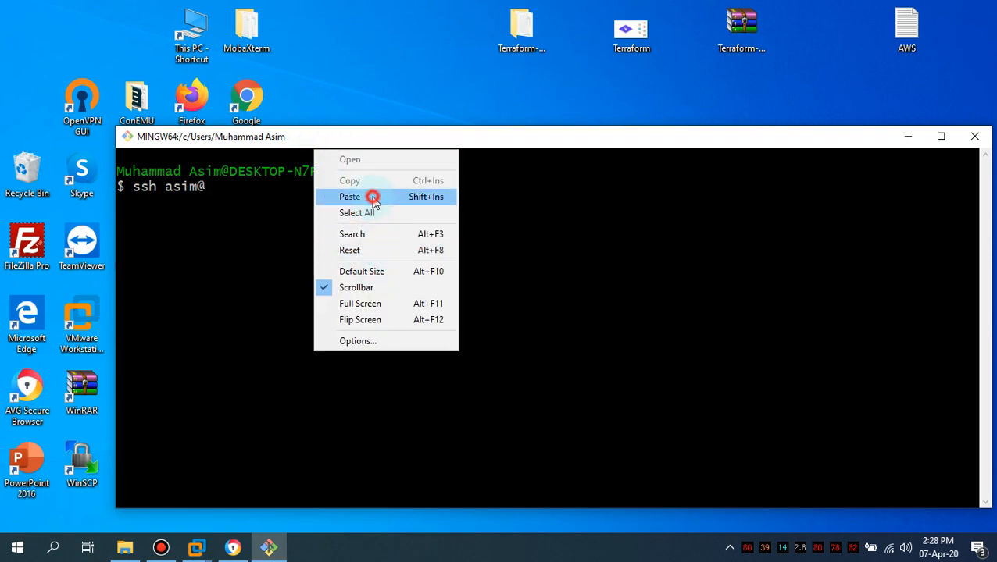
click(373, 197)
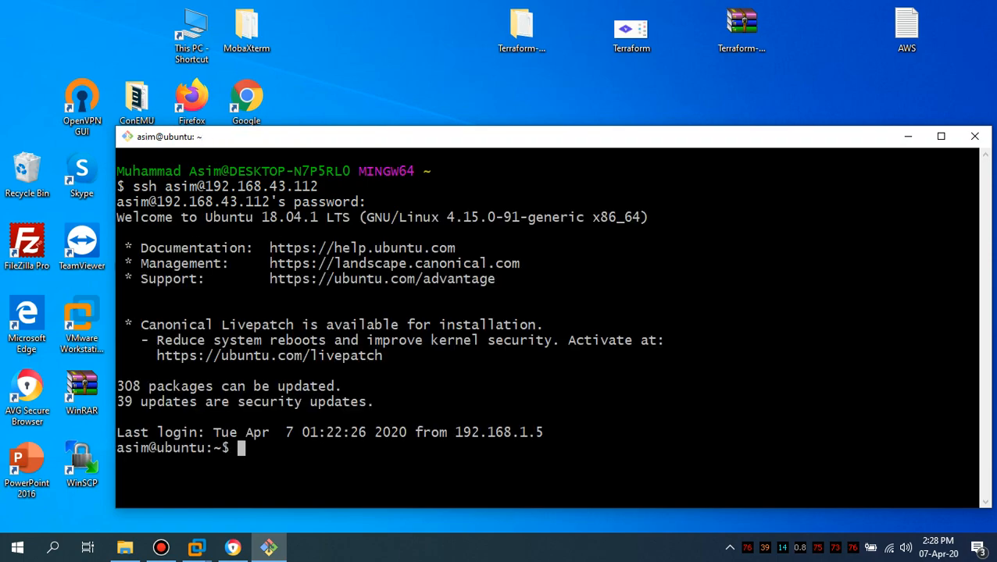
text(su)
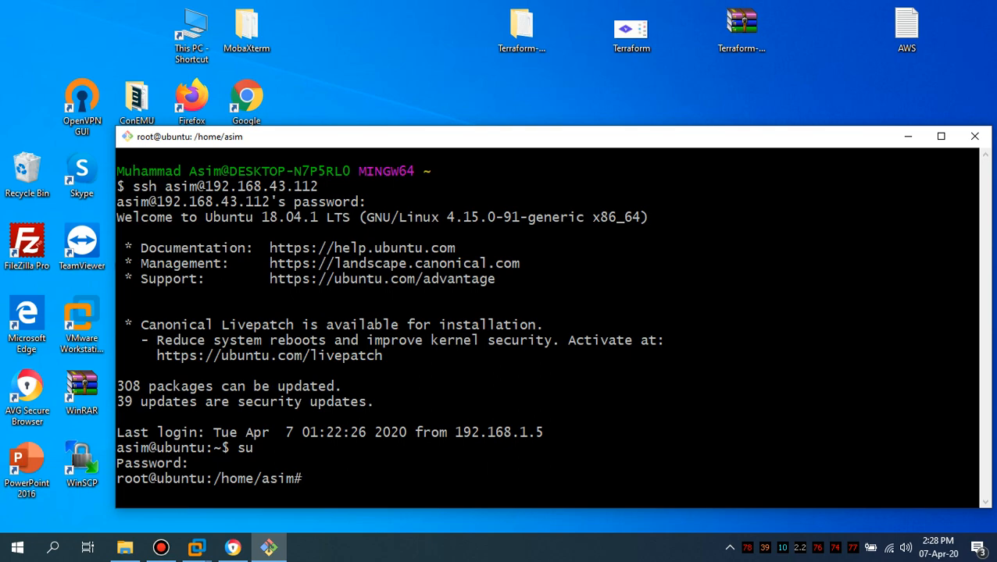
text(cd desktop/mount/Terraform-V-12-master/)
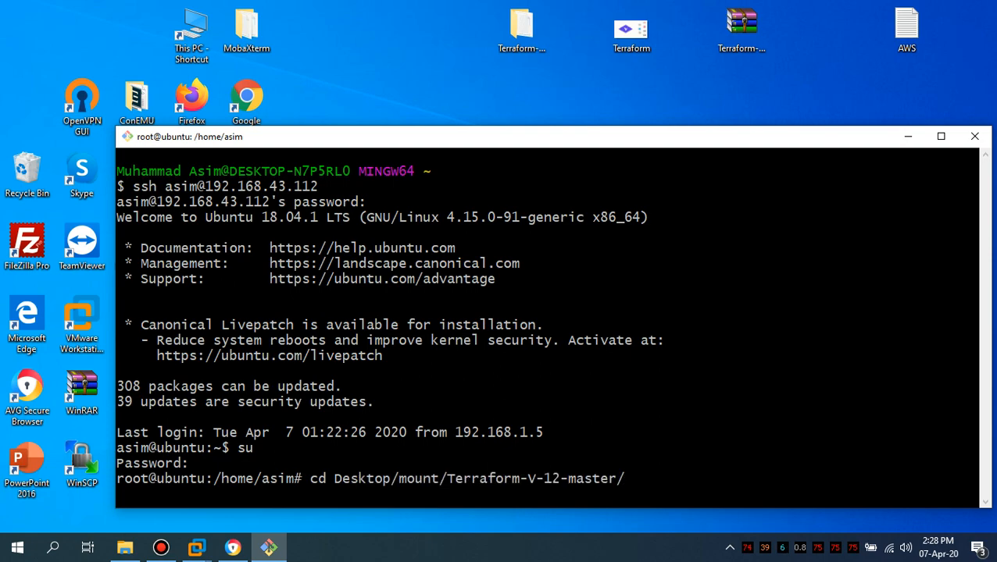
Change into terraform.v12/terraform-vpc+eks+alb-ingress/environment/dev and list its files.
text(terraform.v12/terraform)
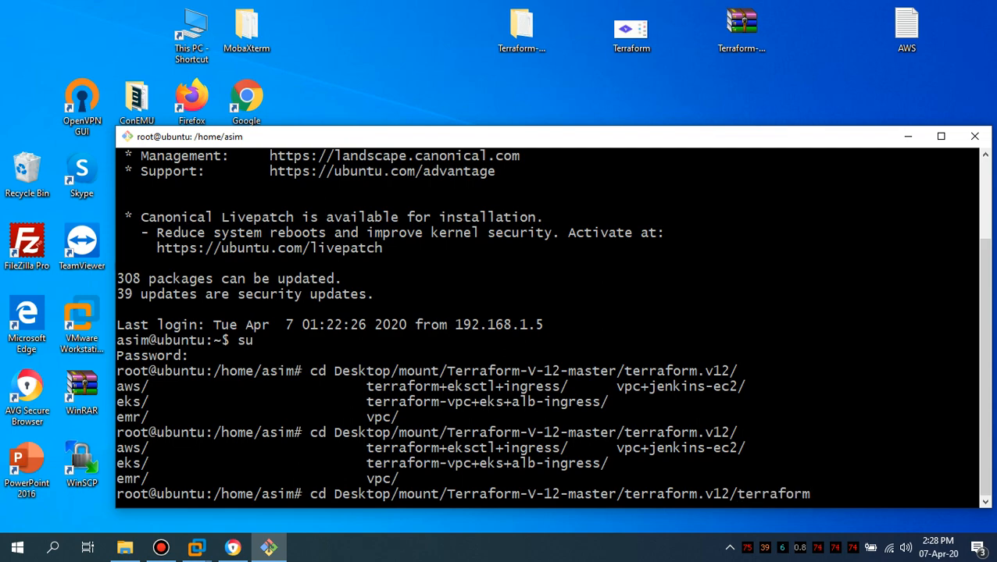
text(-)
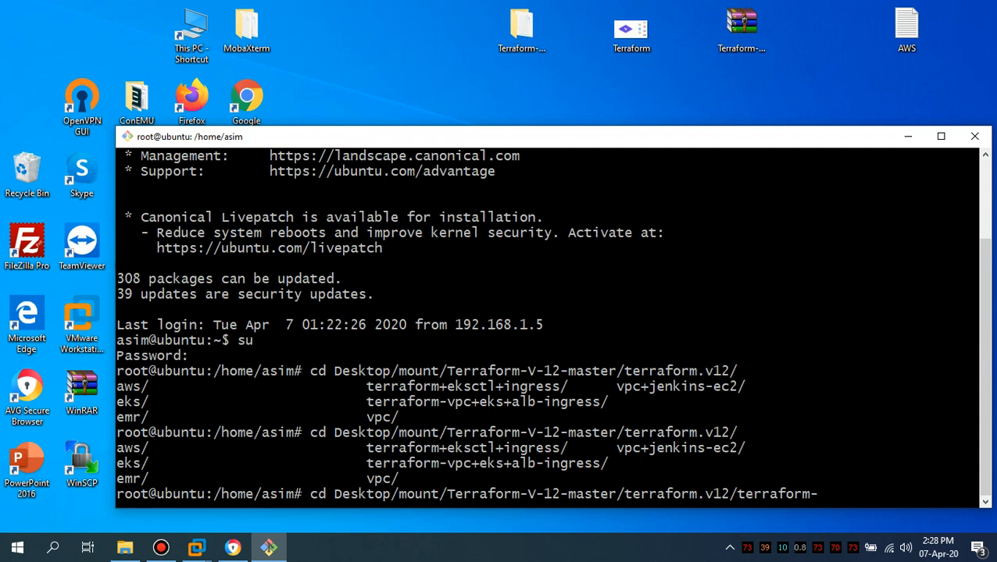
text(e)
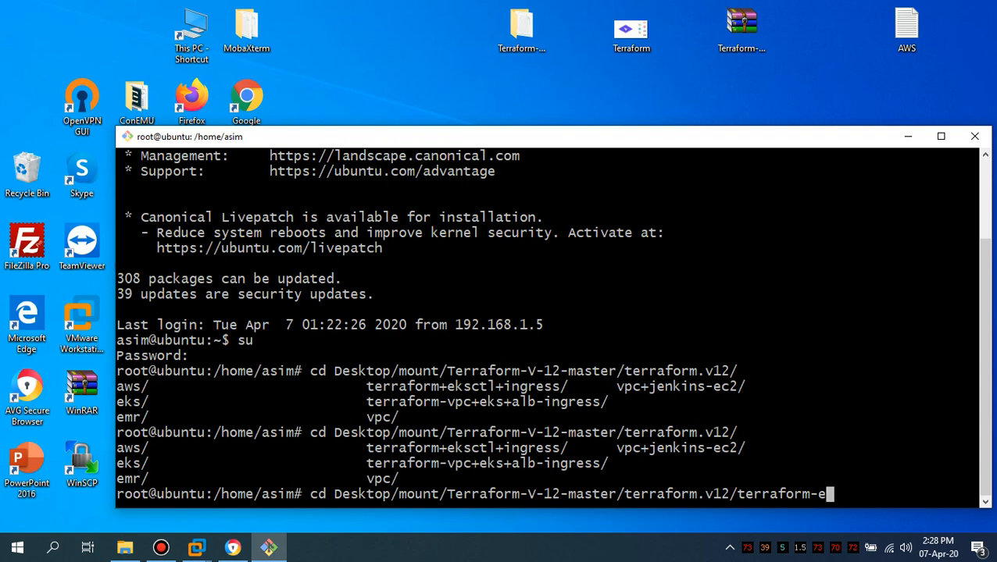
key(BackSpace)
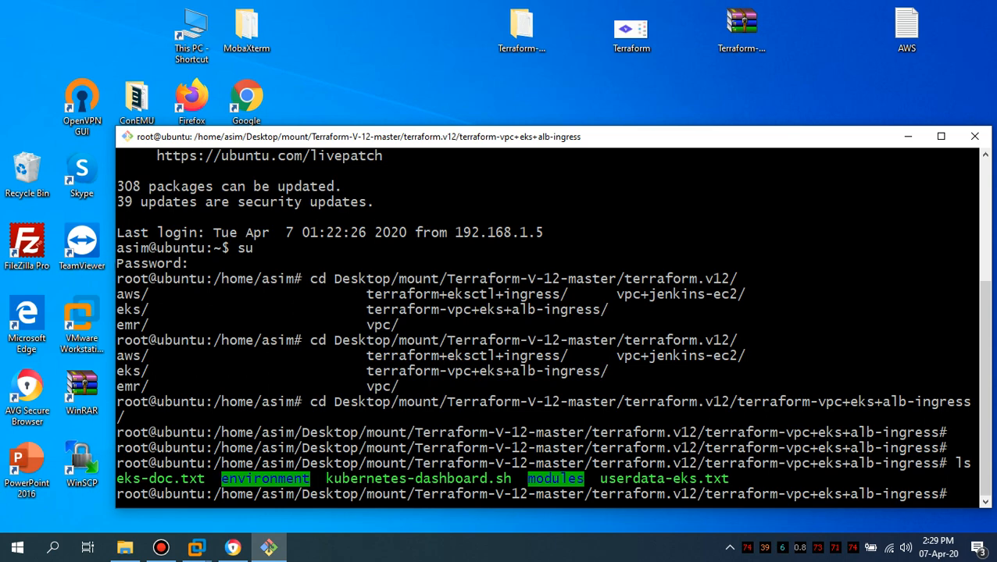
text(cd environment/dev/)
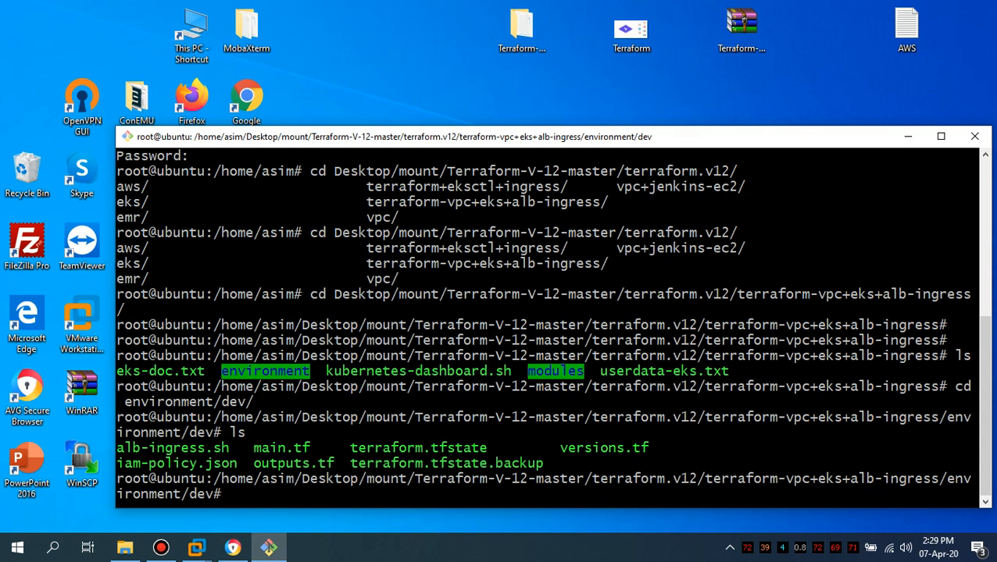
Delete terraform.tfstate and terraform.tfstate.backup from the dev folder with rm -rf.
text(rm -rf)
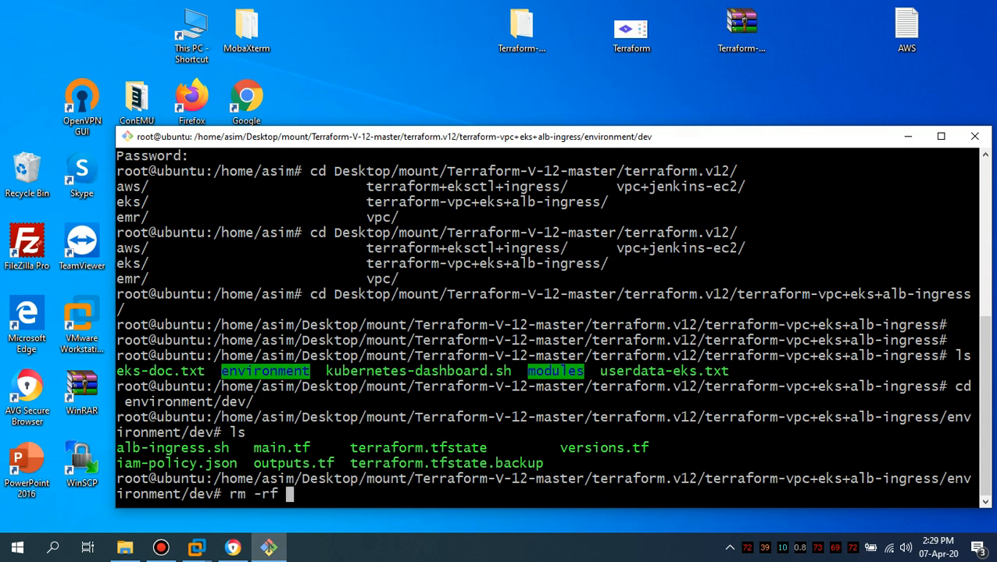
text(terraform.tfstate)
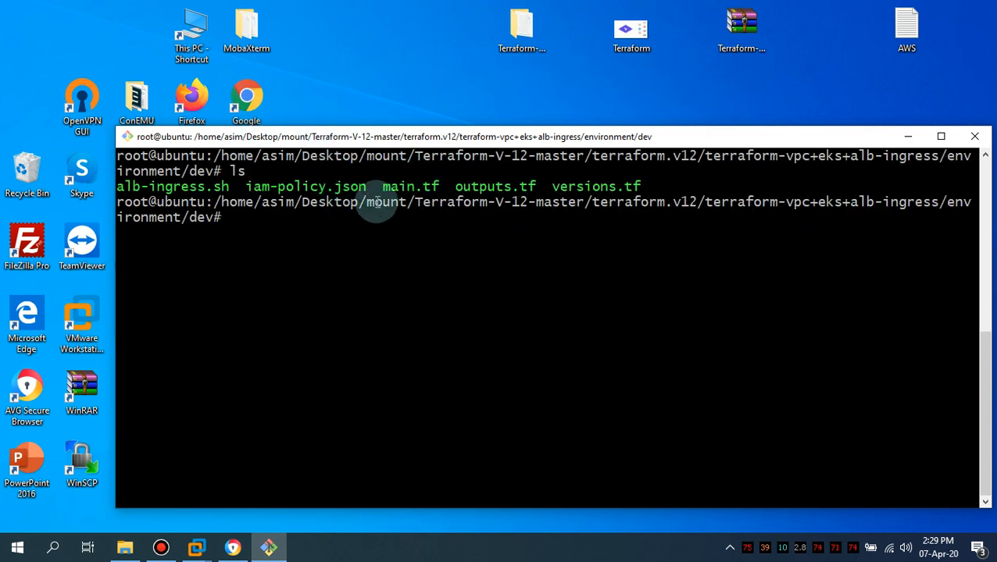
mouse_move(600, 199)
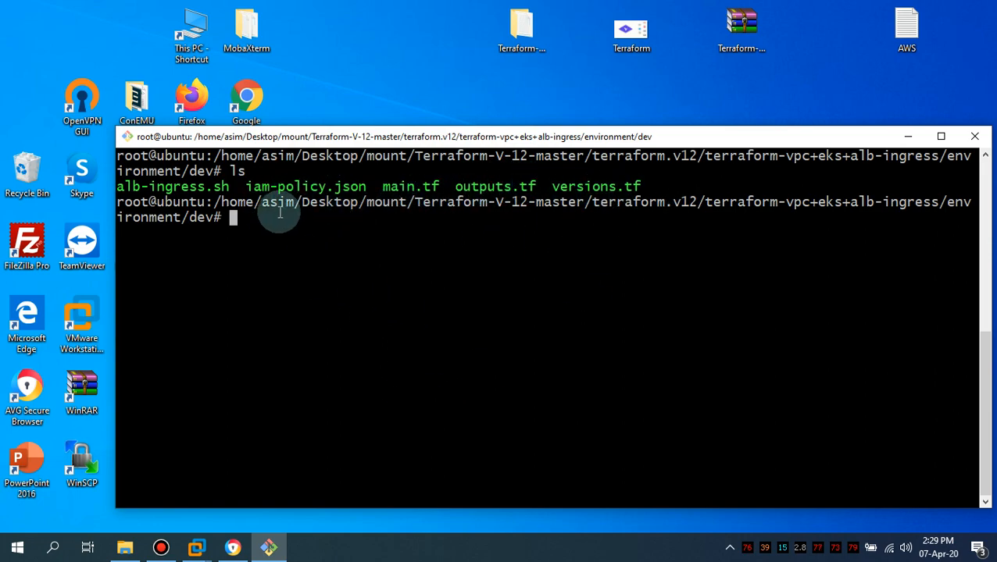
mouse_move(266, 205)
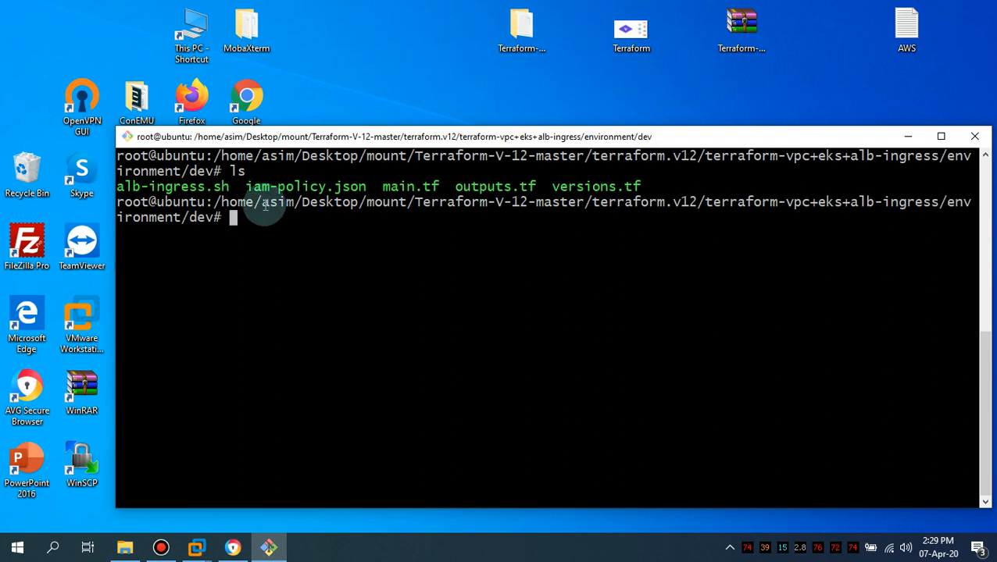
mouse_move(279, 258)
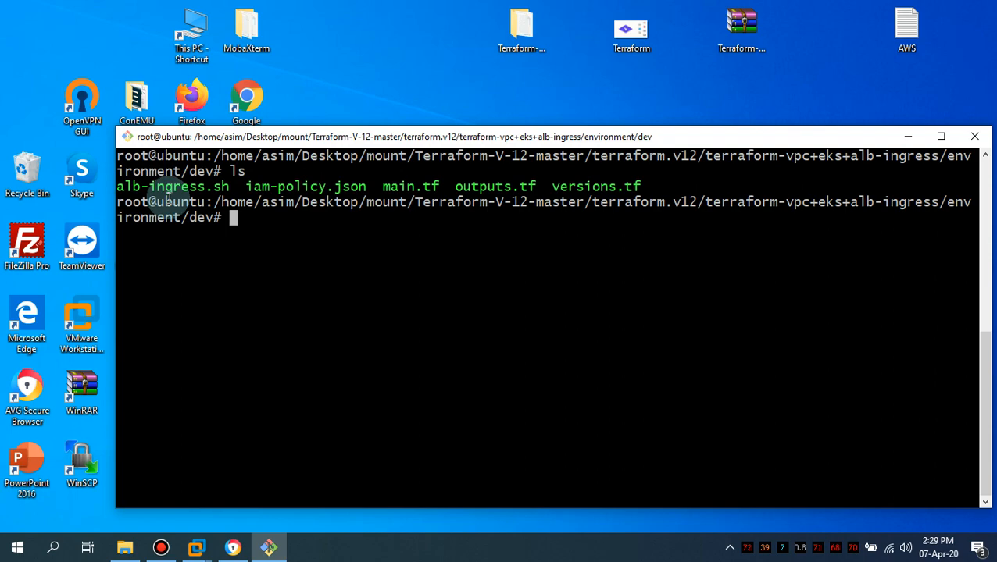
mouse_move(331, 312)
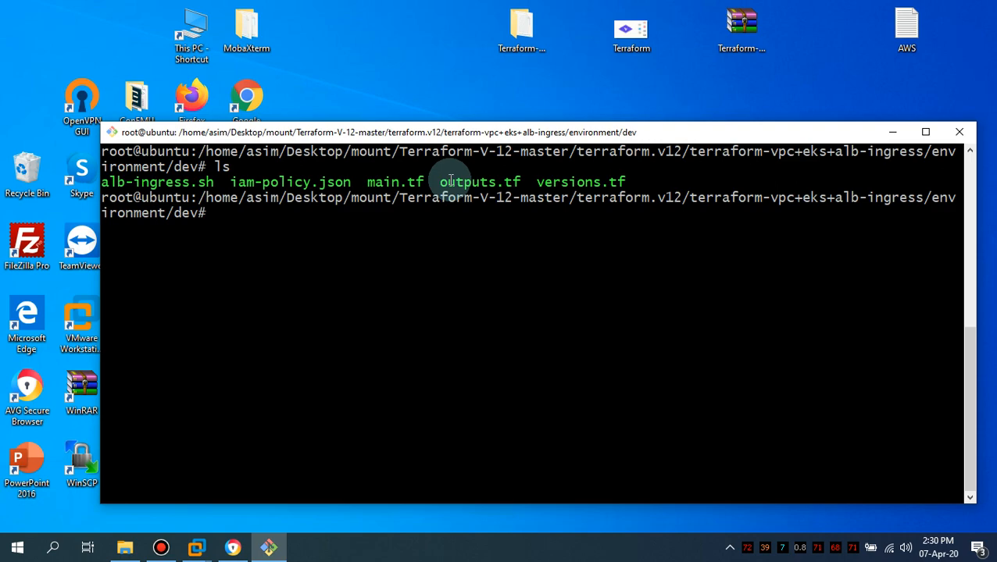
mouse_move(317, 6)
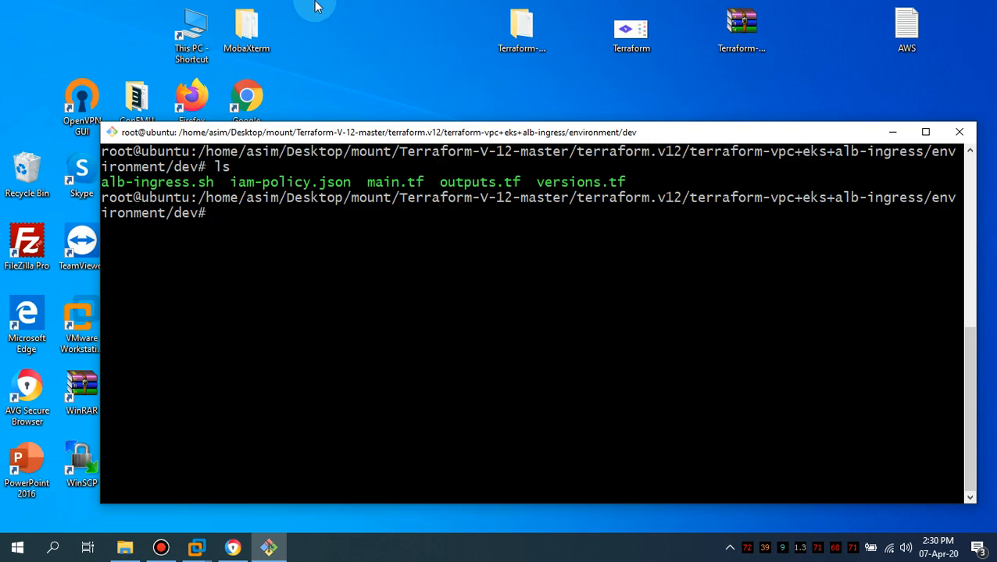